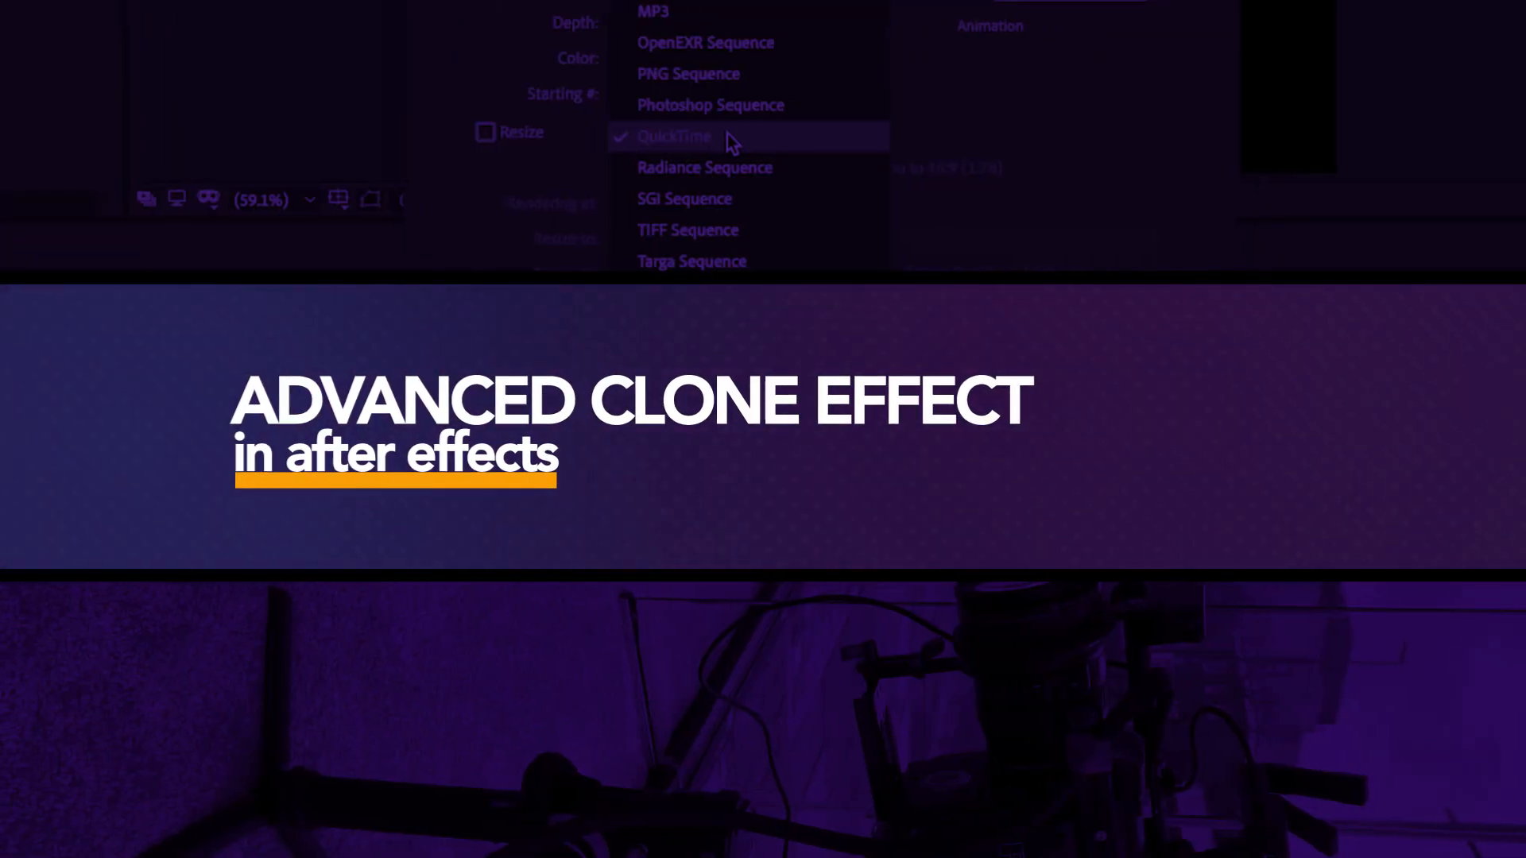
- Hide both clone takes to check the clean plate, restore them, and select the top clone layer
left_click(673, 136)
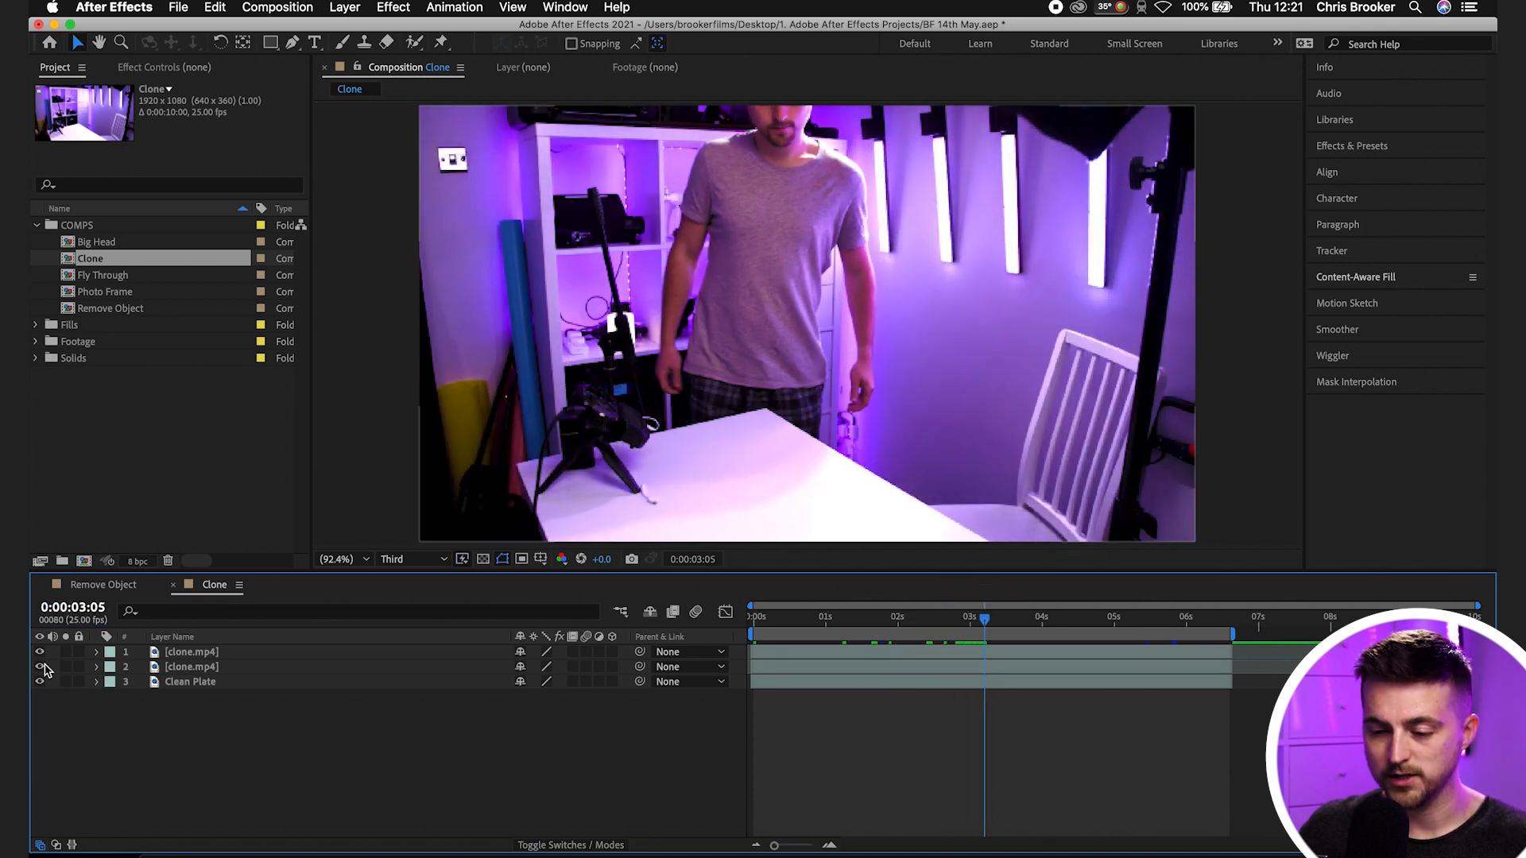
left_click(40, 651)
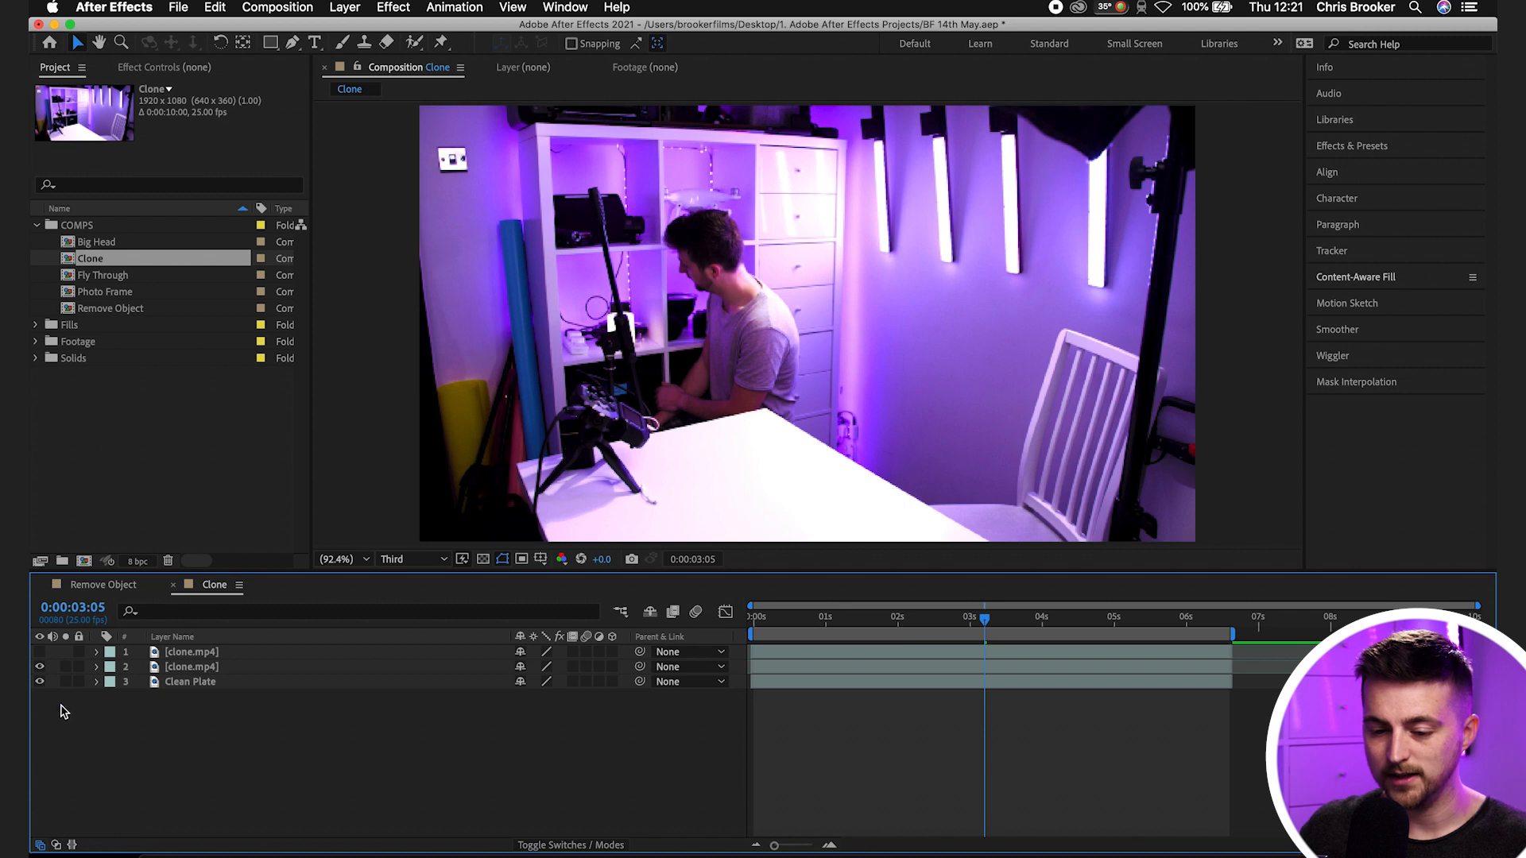
left_click(40, 651)
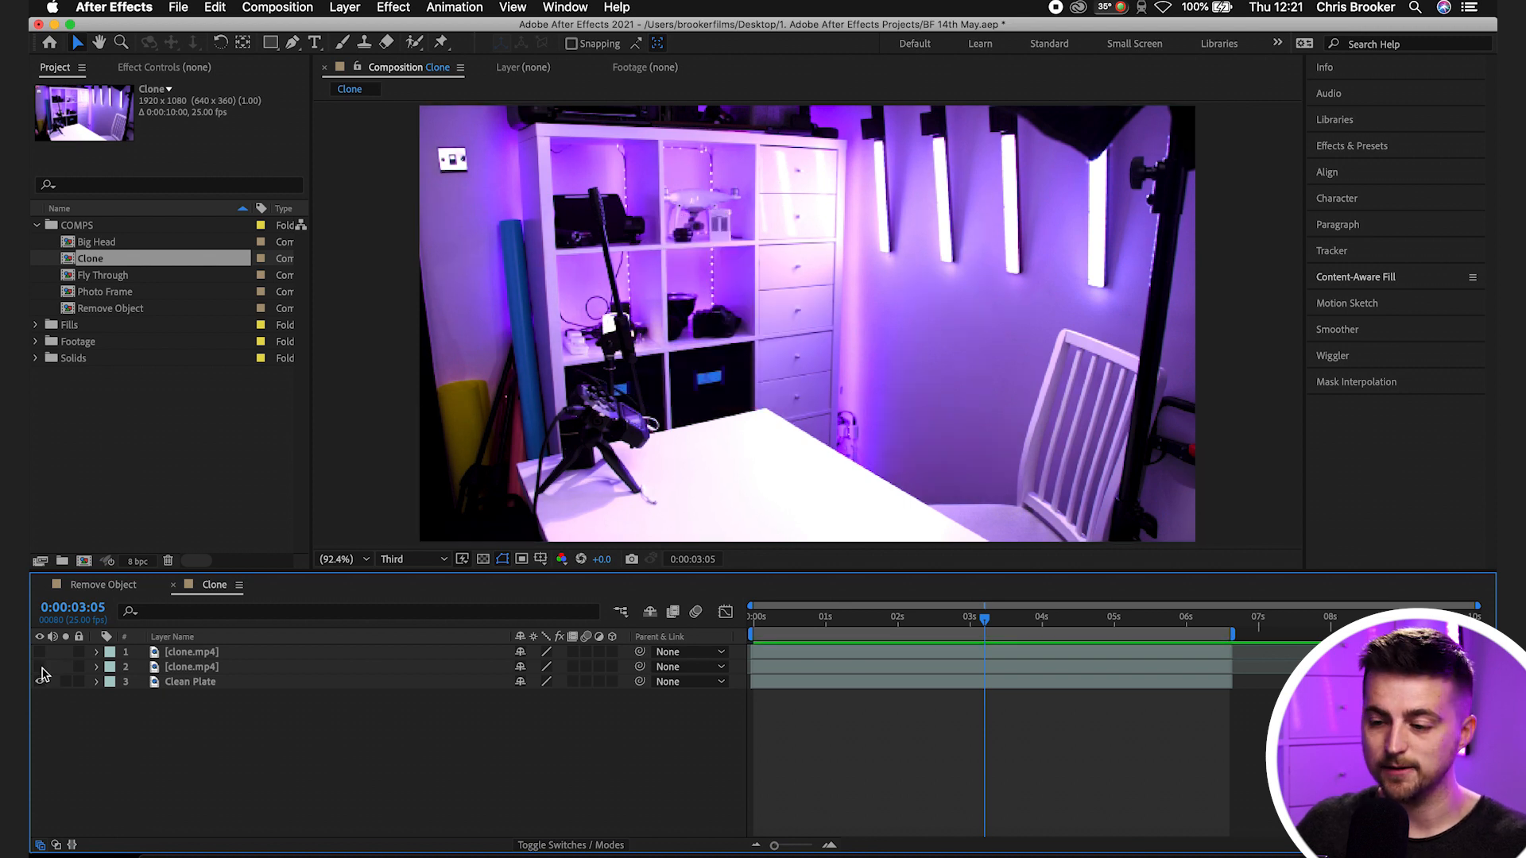
left_click(190, 651)
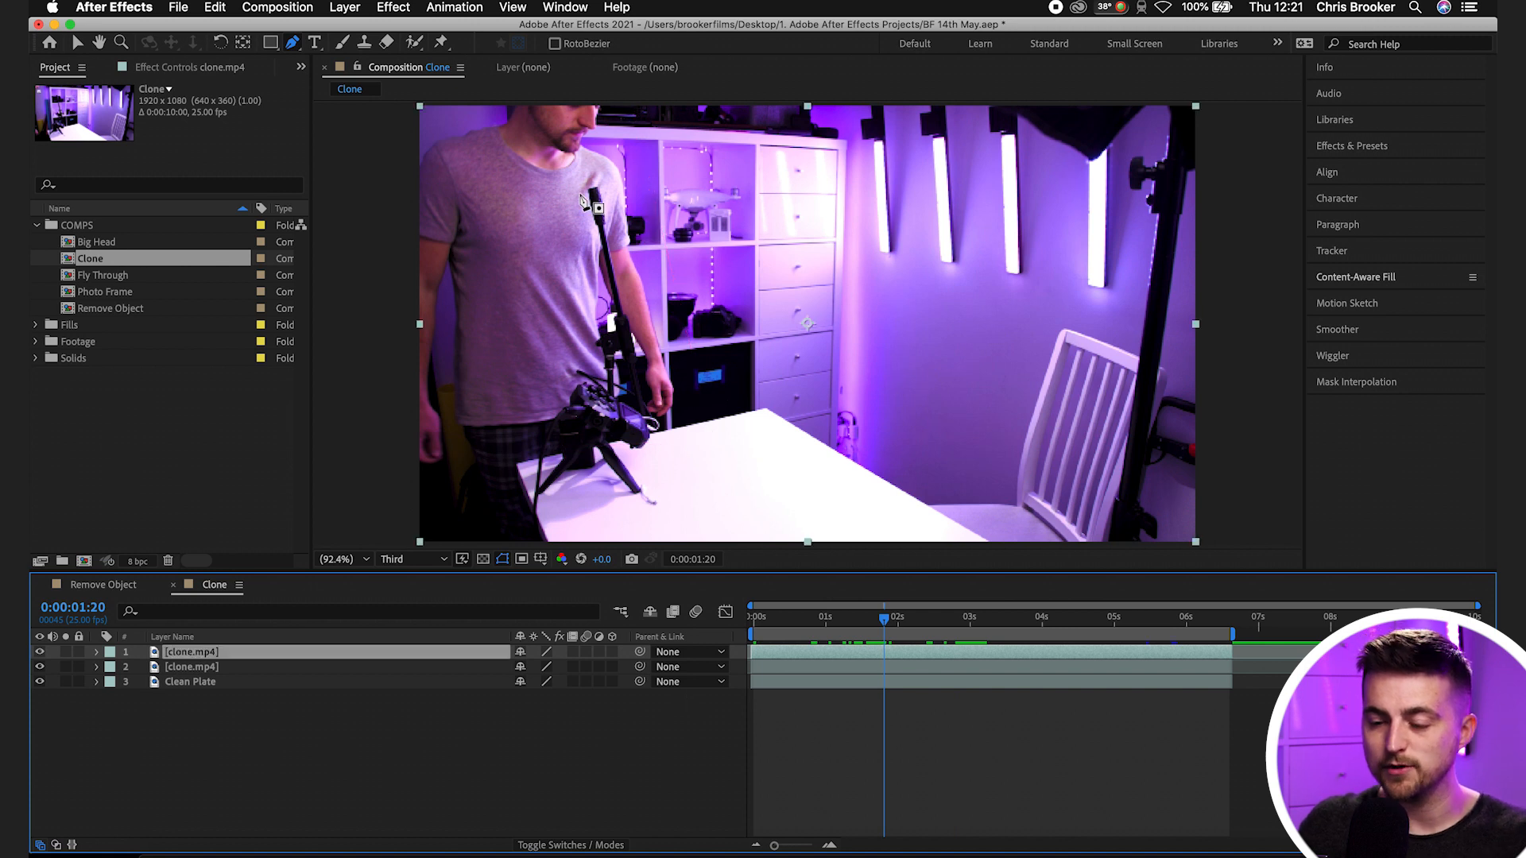
mouse_move(511, 321)
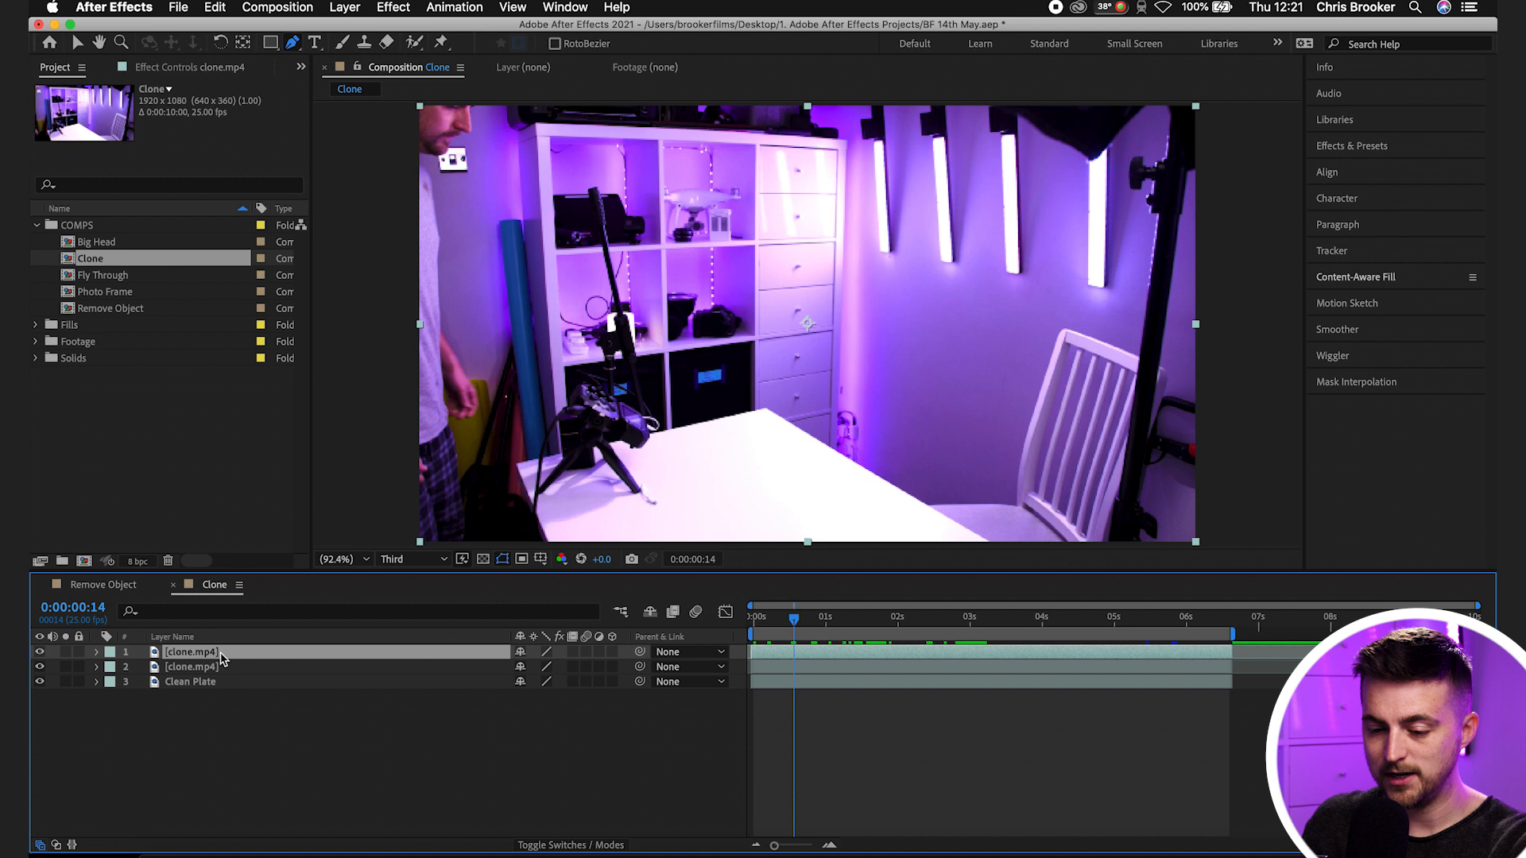
left_click(96, 650)
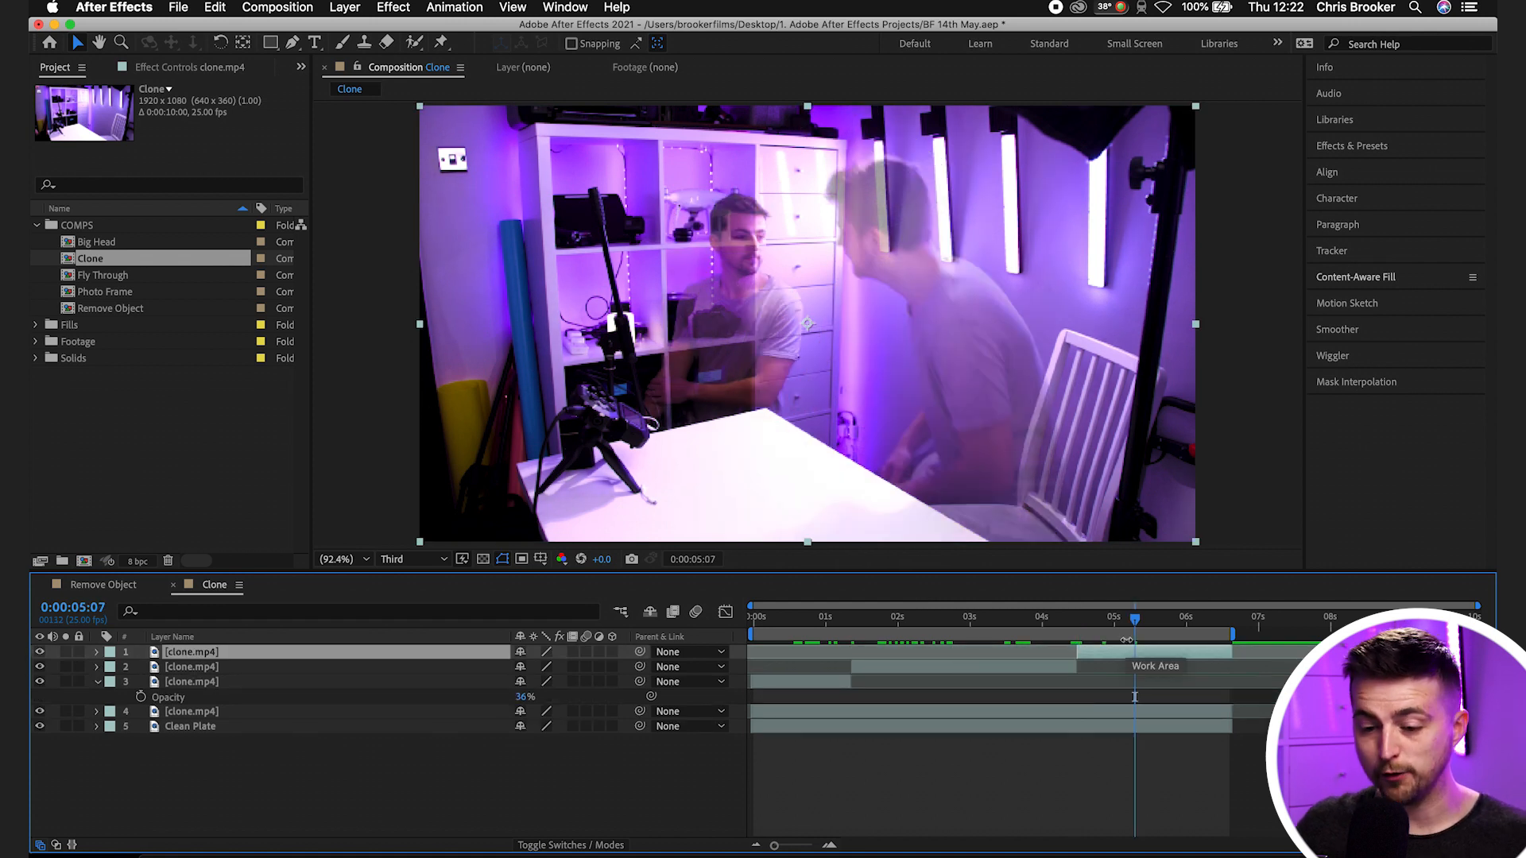
mouse_move(351, 669)
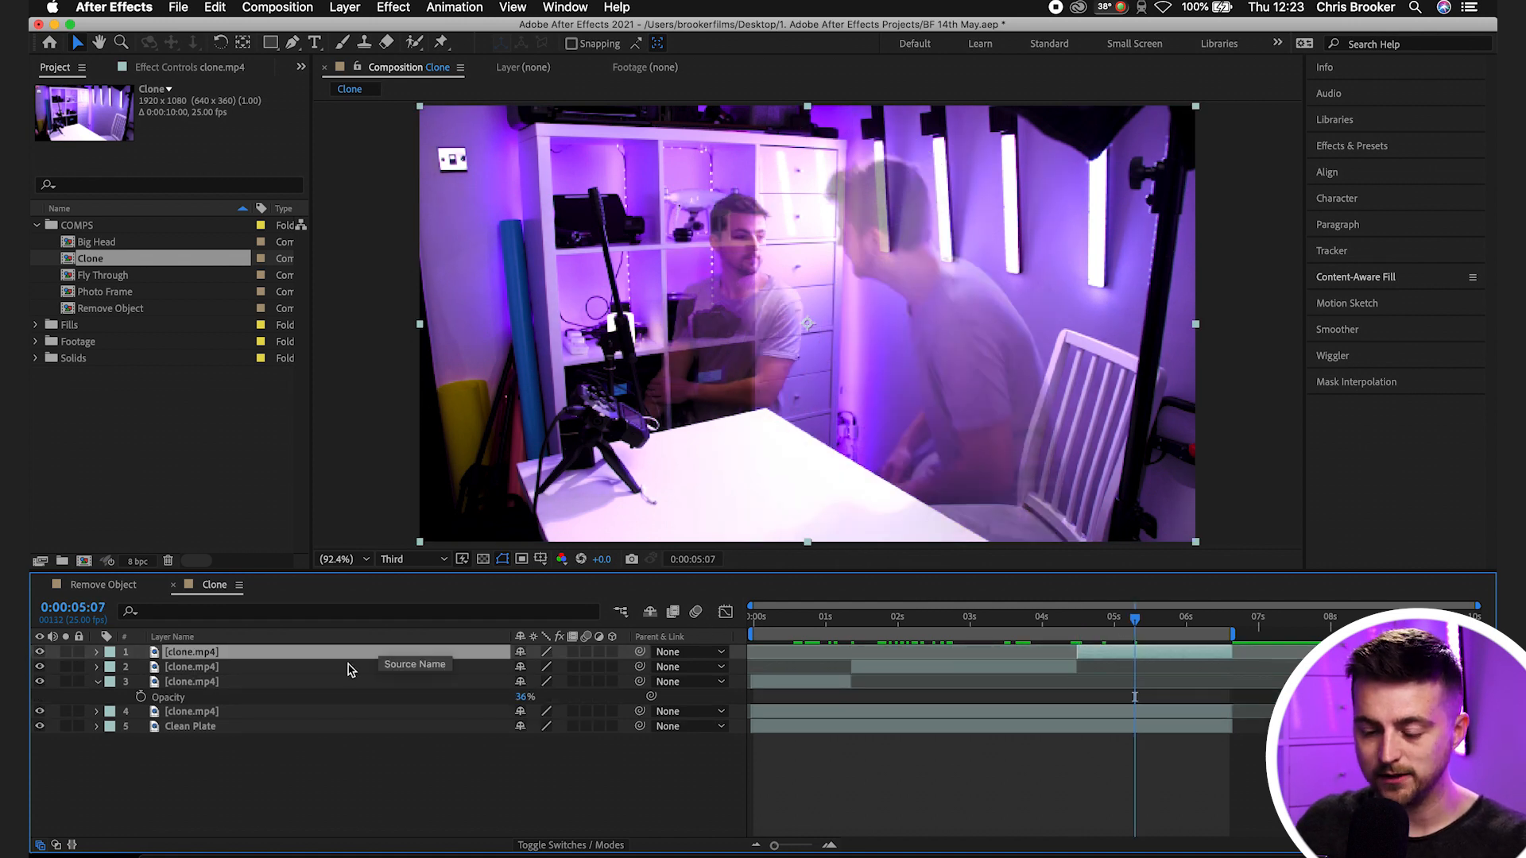
mouse_move(209, 685)
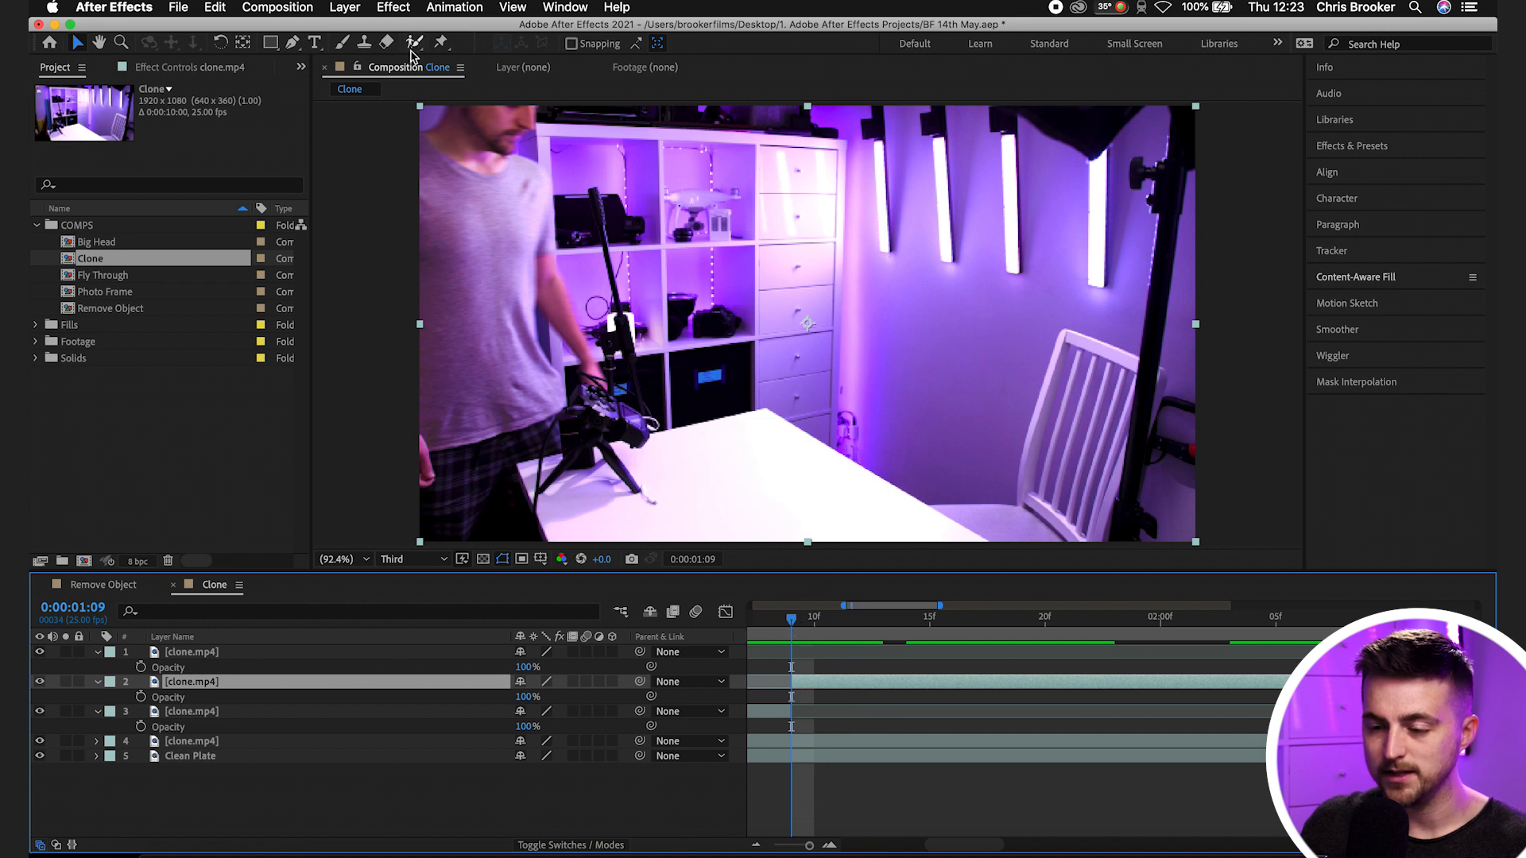
mouse_move(413, 43)
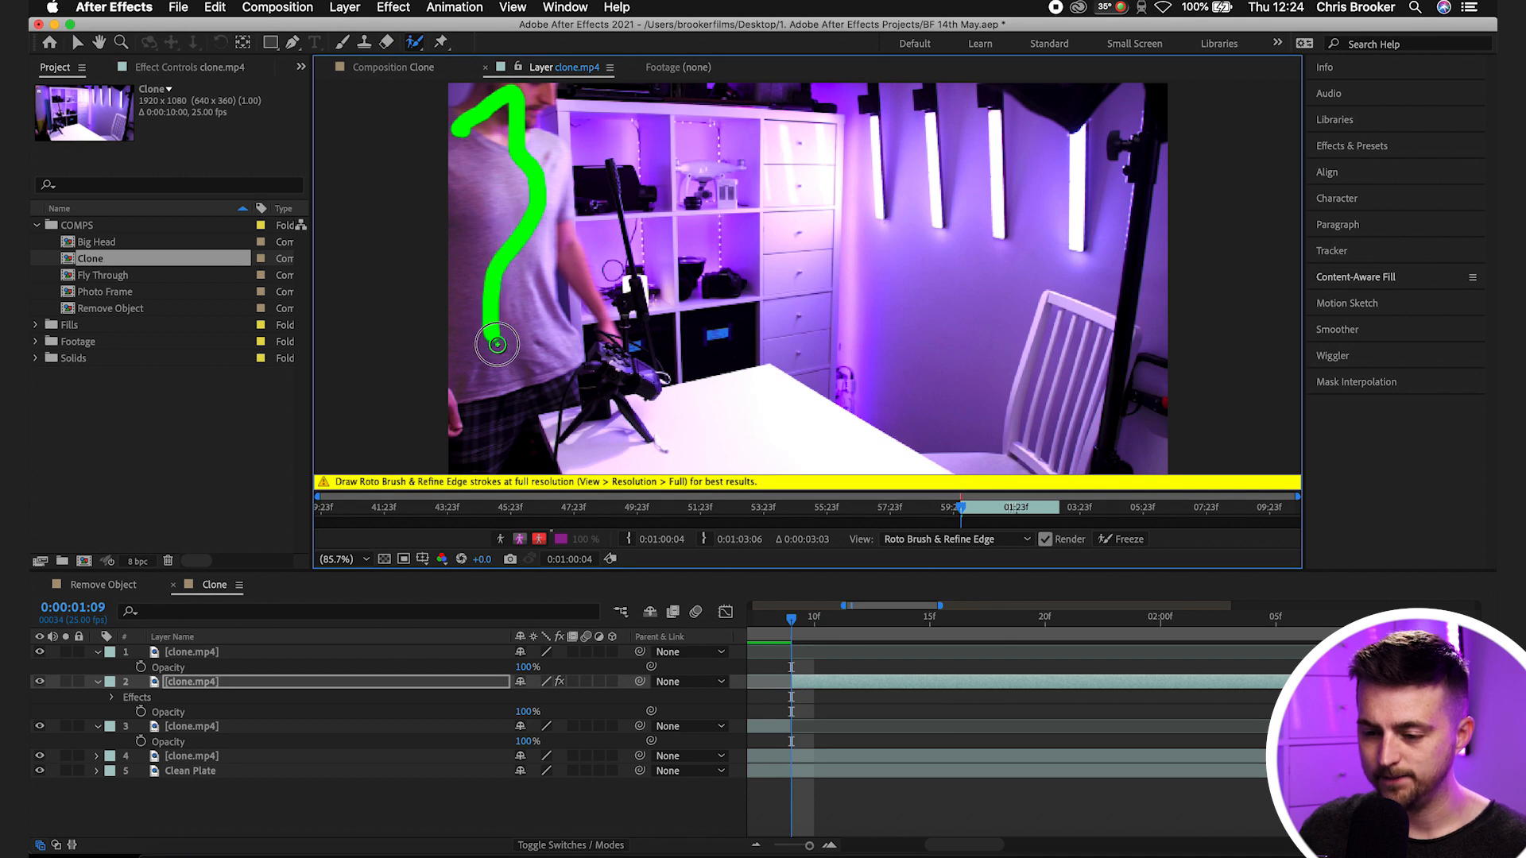
- Paint a Roto Brush foreground stroke over the man on the second clone layer
left_click(191, 67)
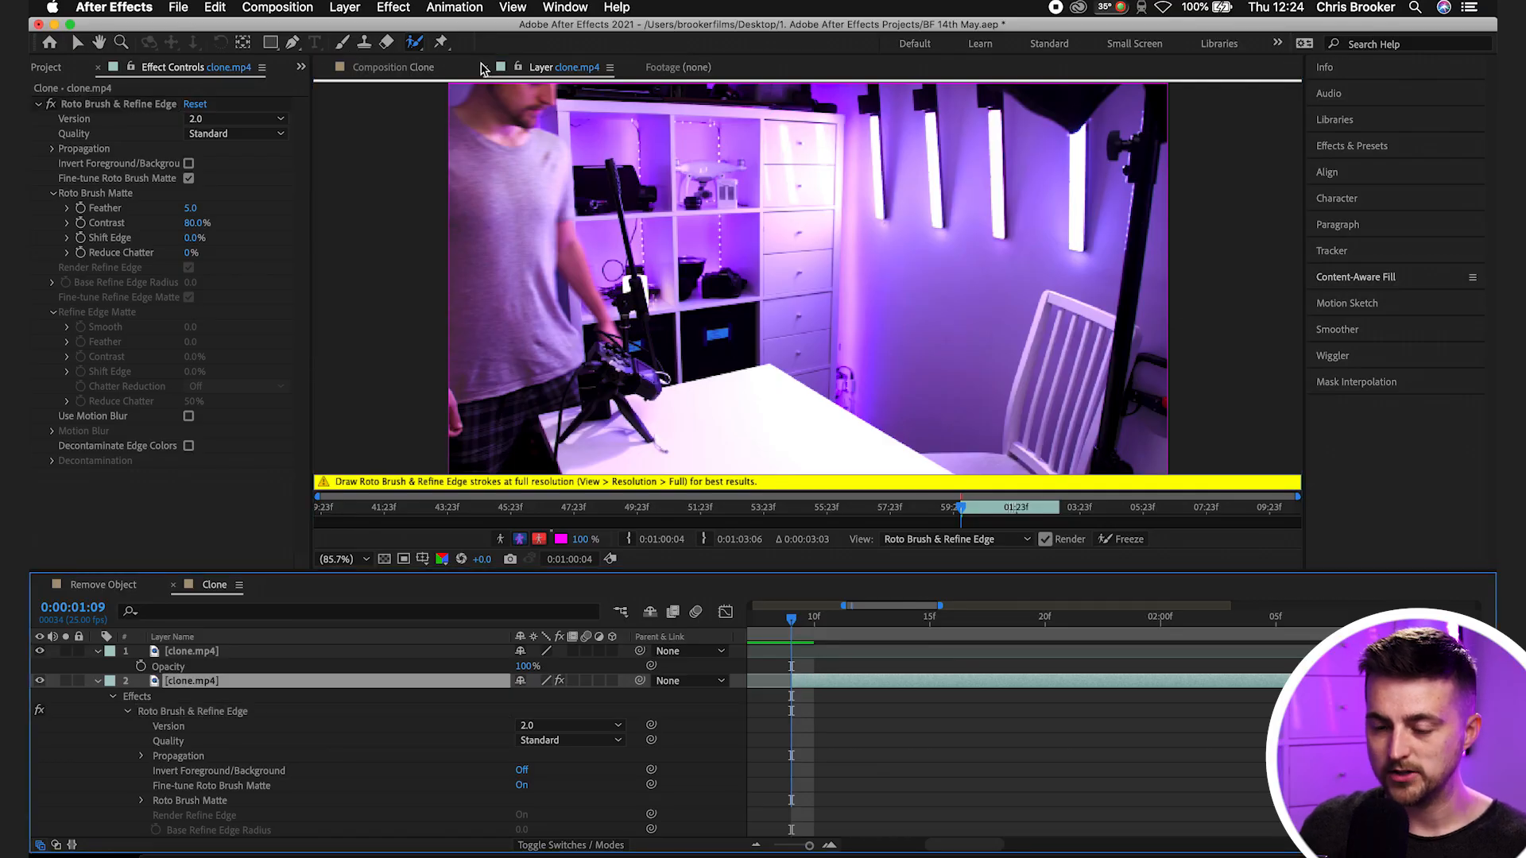
- Set the Clone comp preview resolution to Full and return to the clone.mp4 Layer panel
left_click(413, 559)
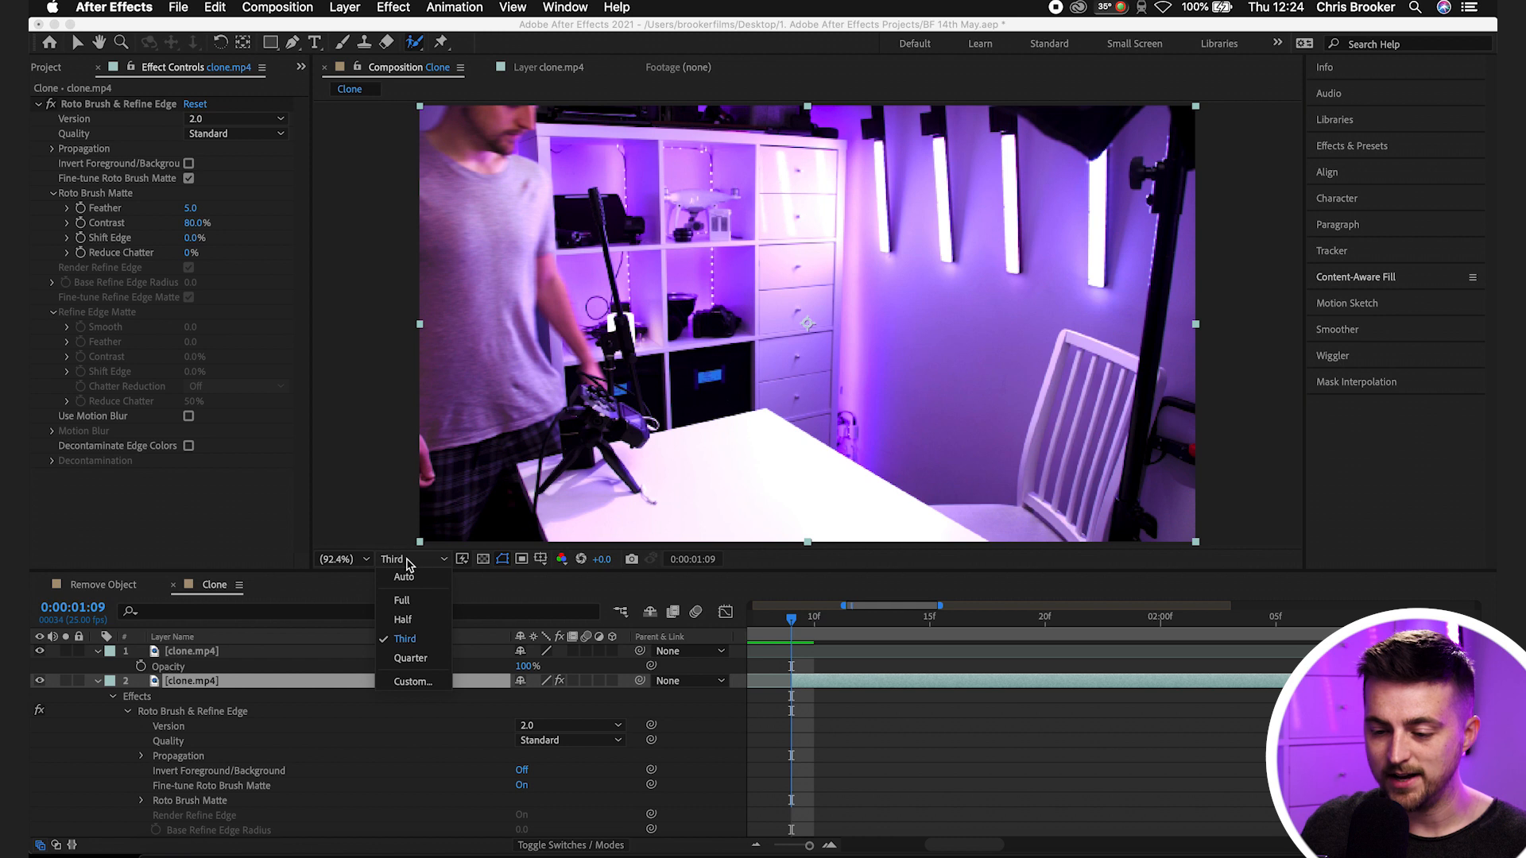
left_click(401, 600)
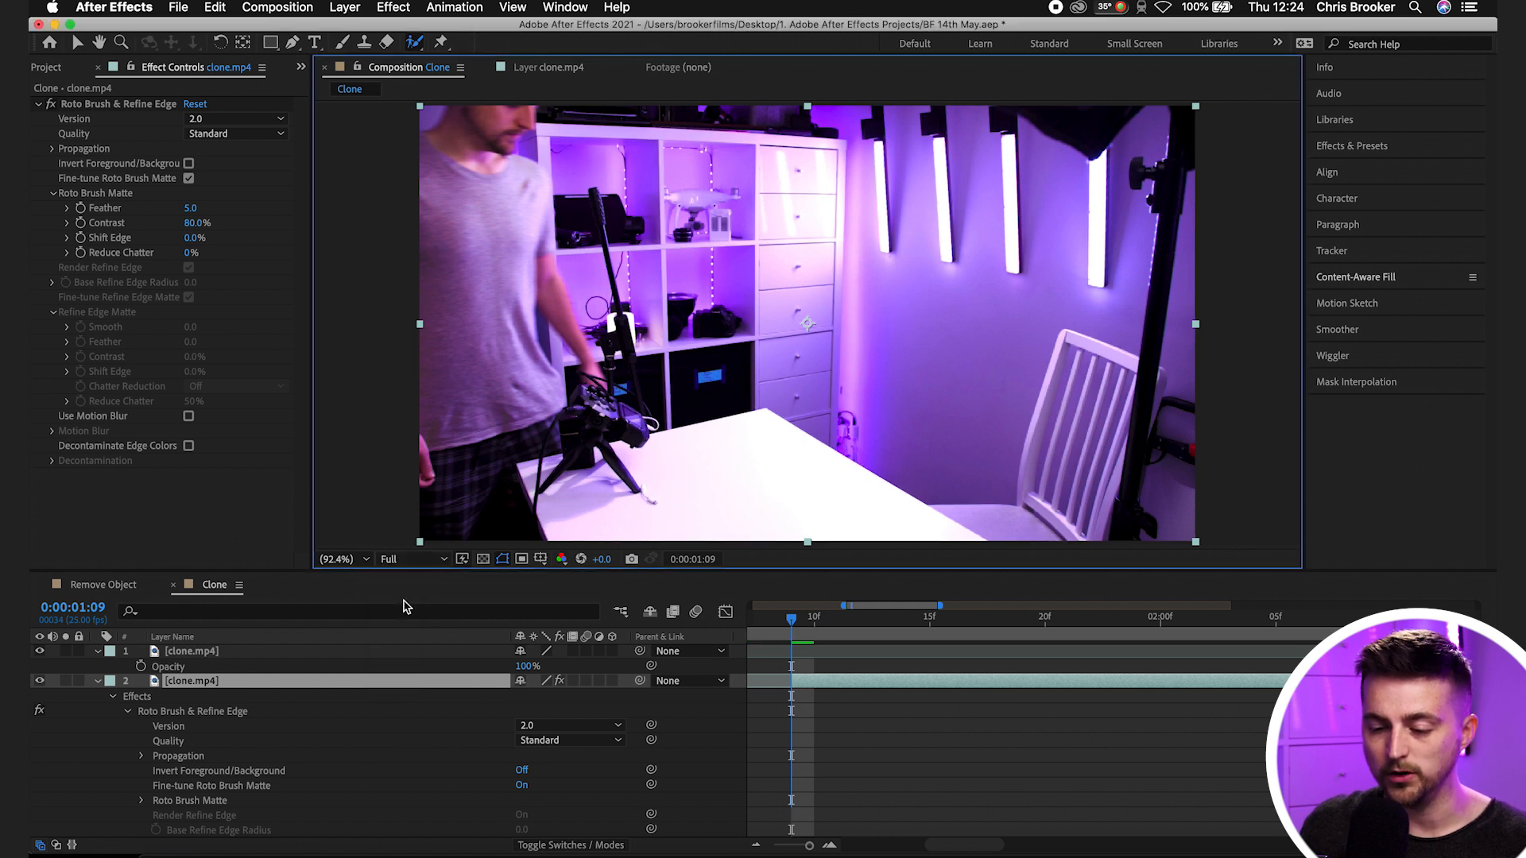
left_click(410, 558)
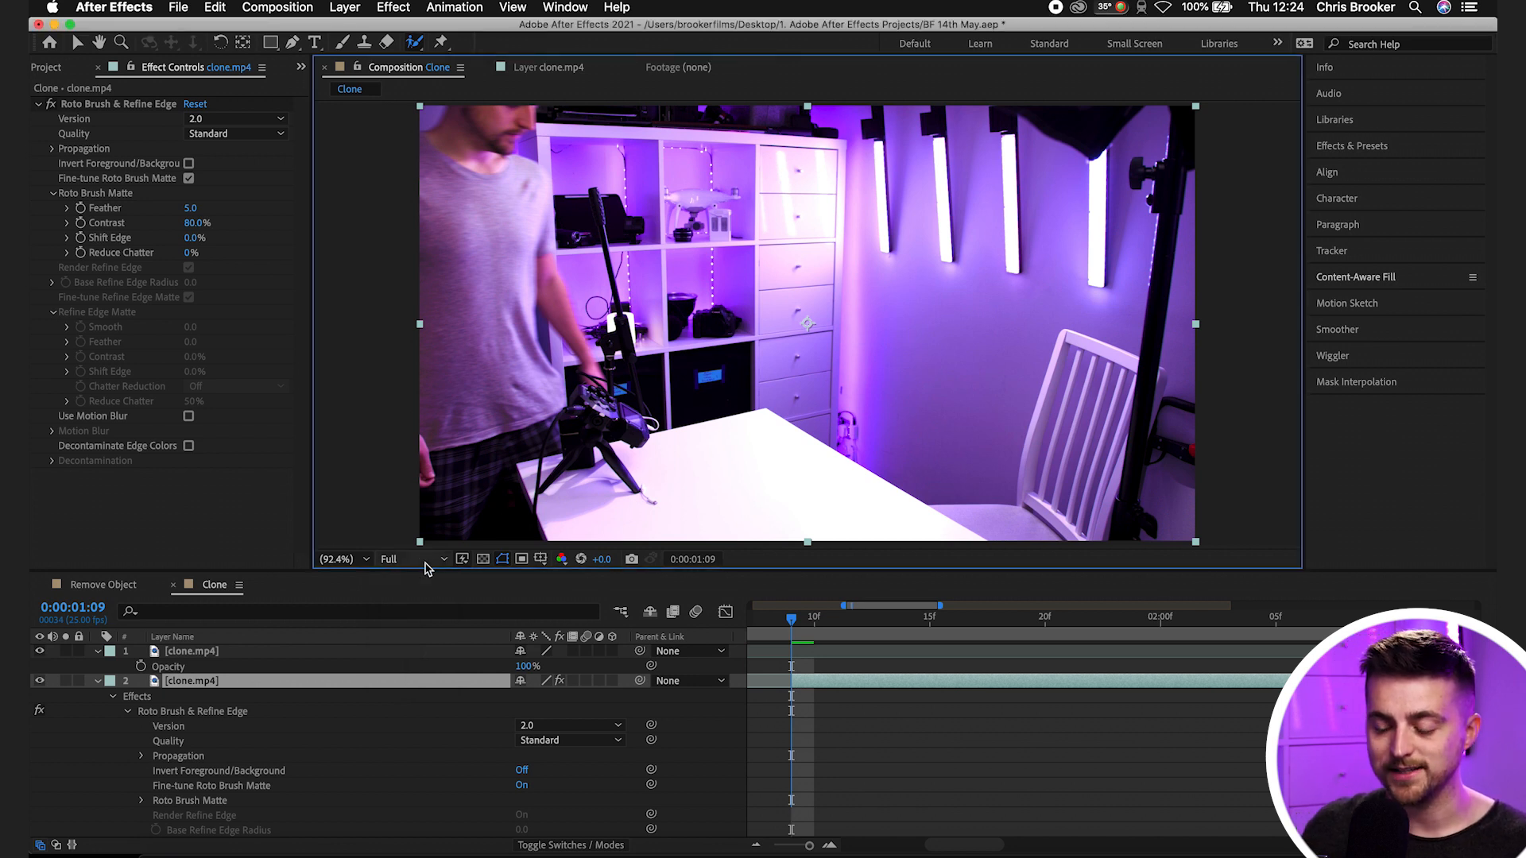
left_click(569, 67)
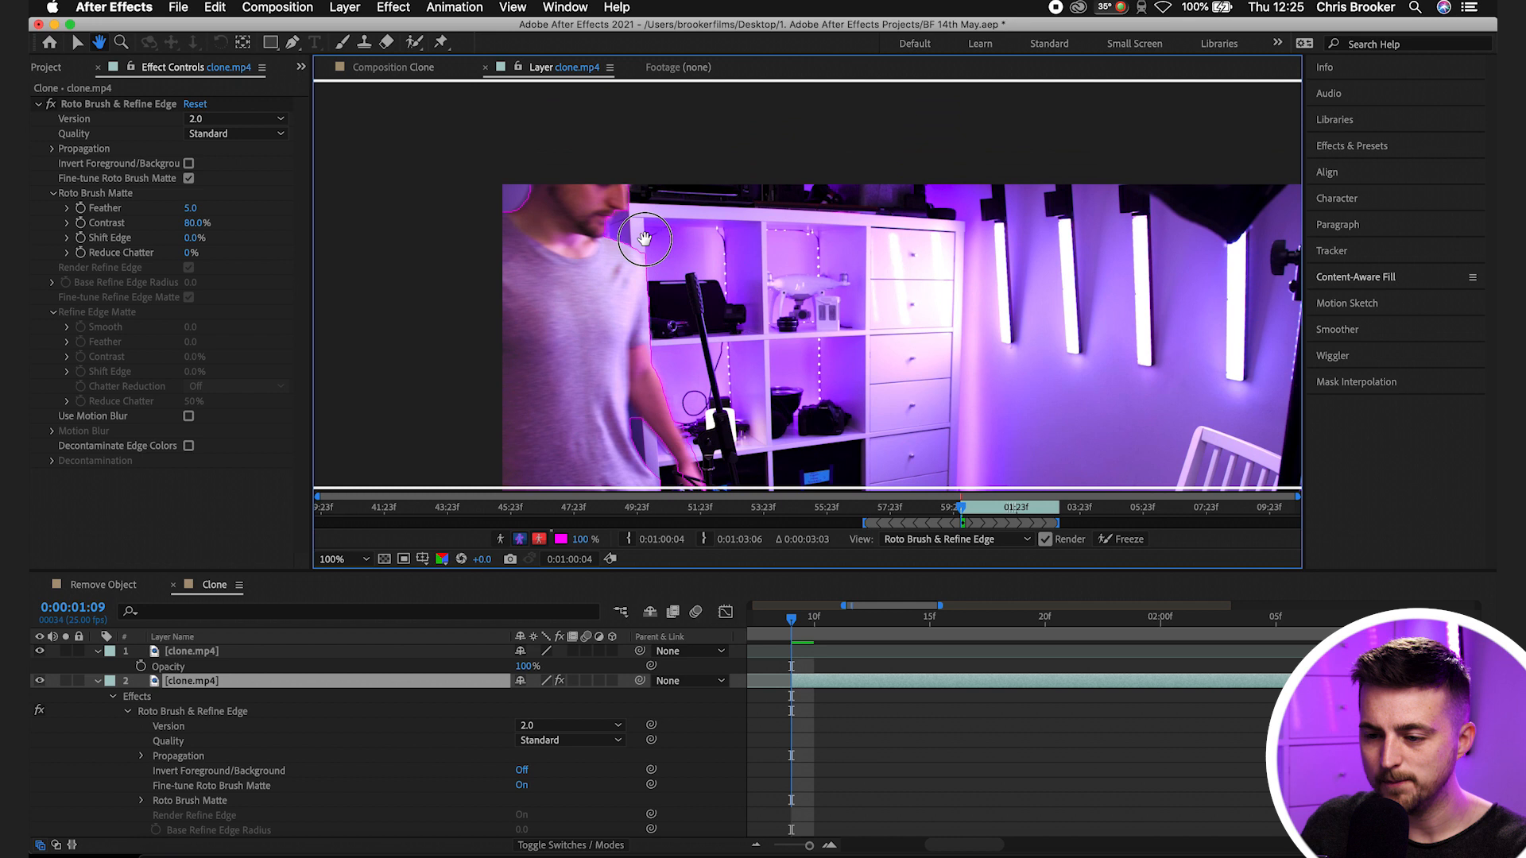
- Fit the whole frame in the layer view and change the matte overlay colour
left_click(342, 558)
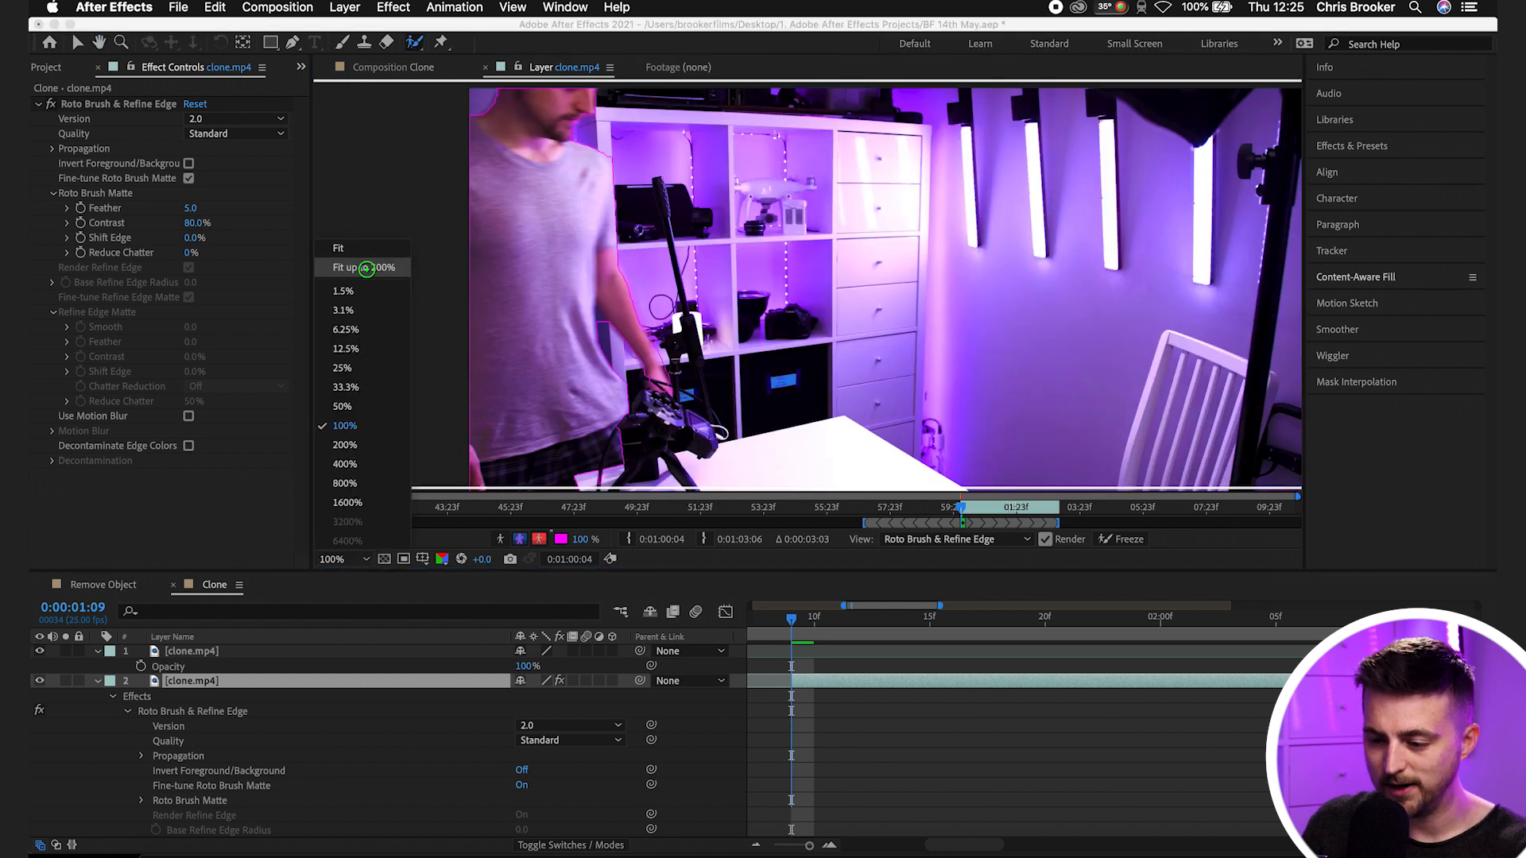
left_click(361, 268)
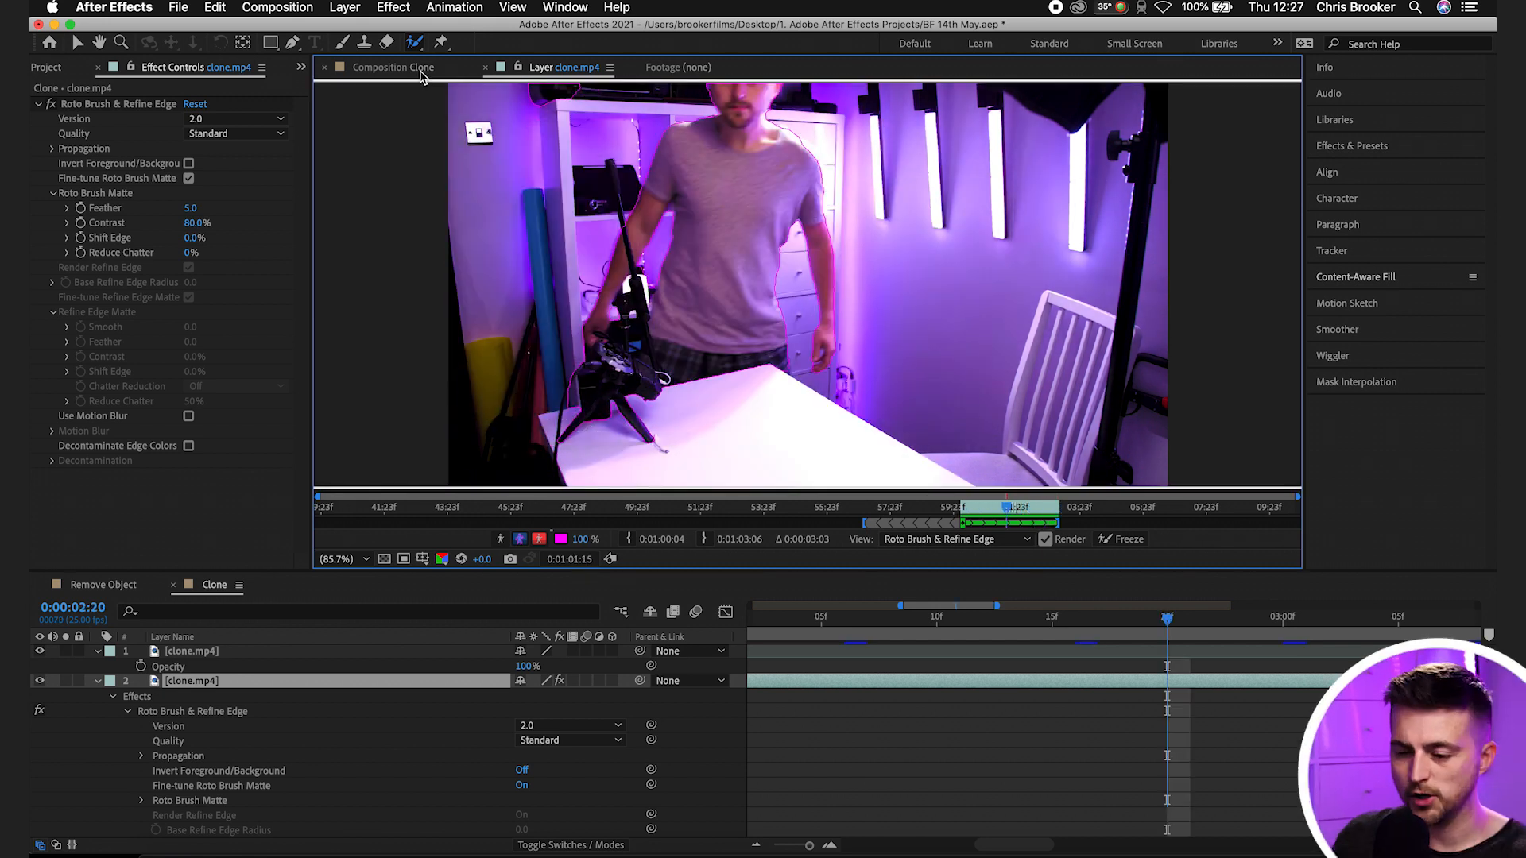
mouse_move(520, 538)
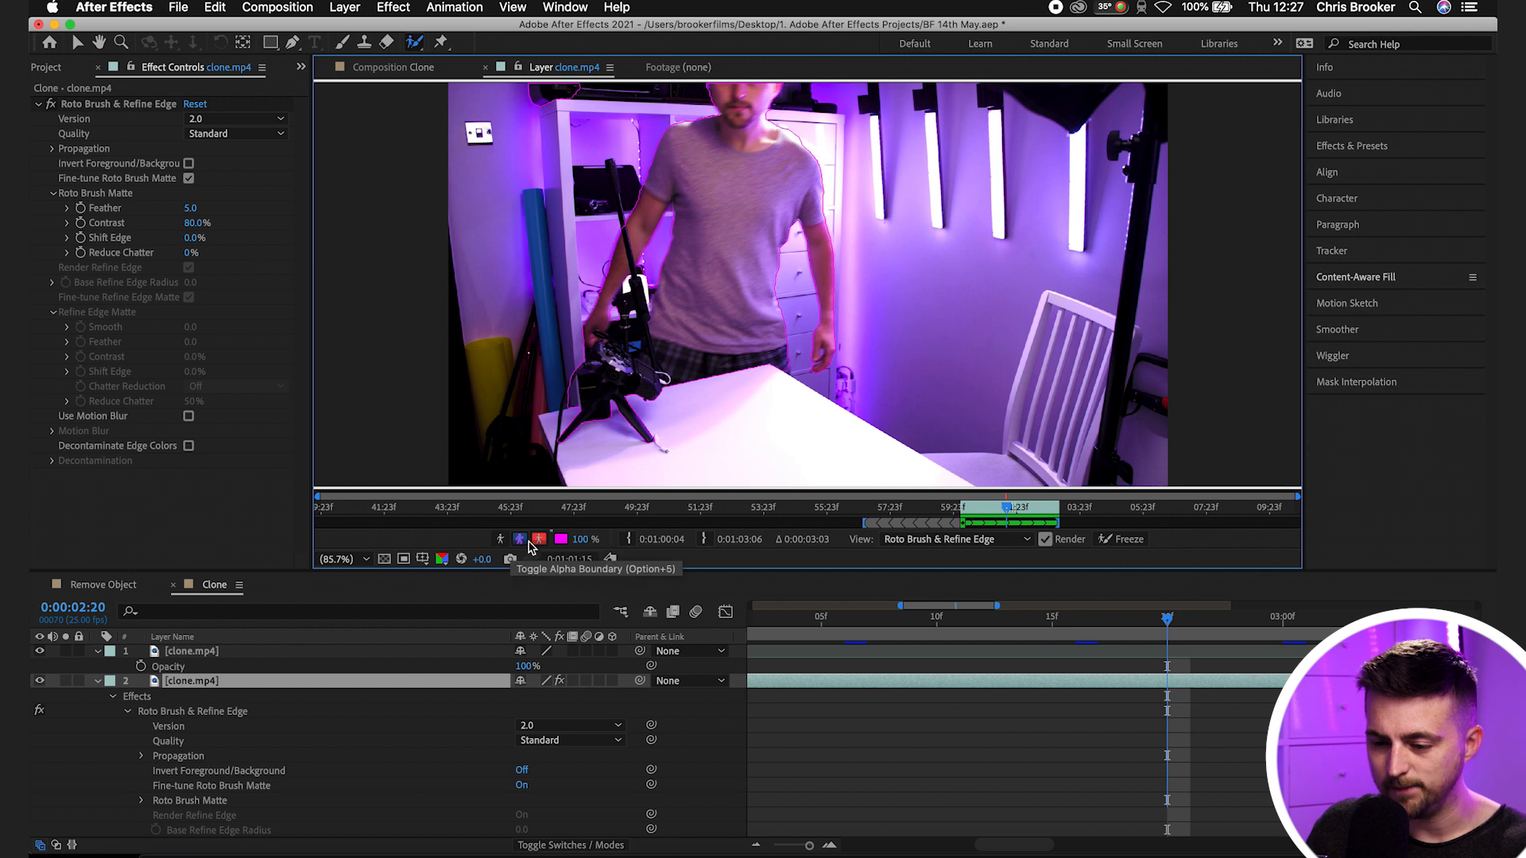
mouse_move(559, 541)
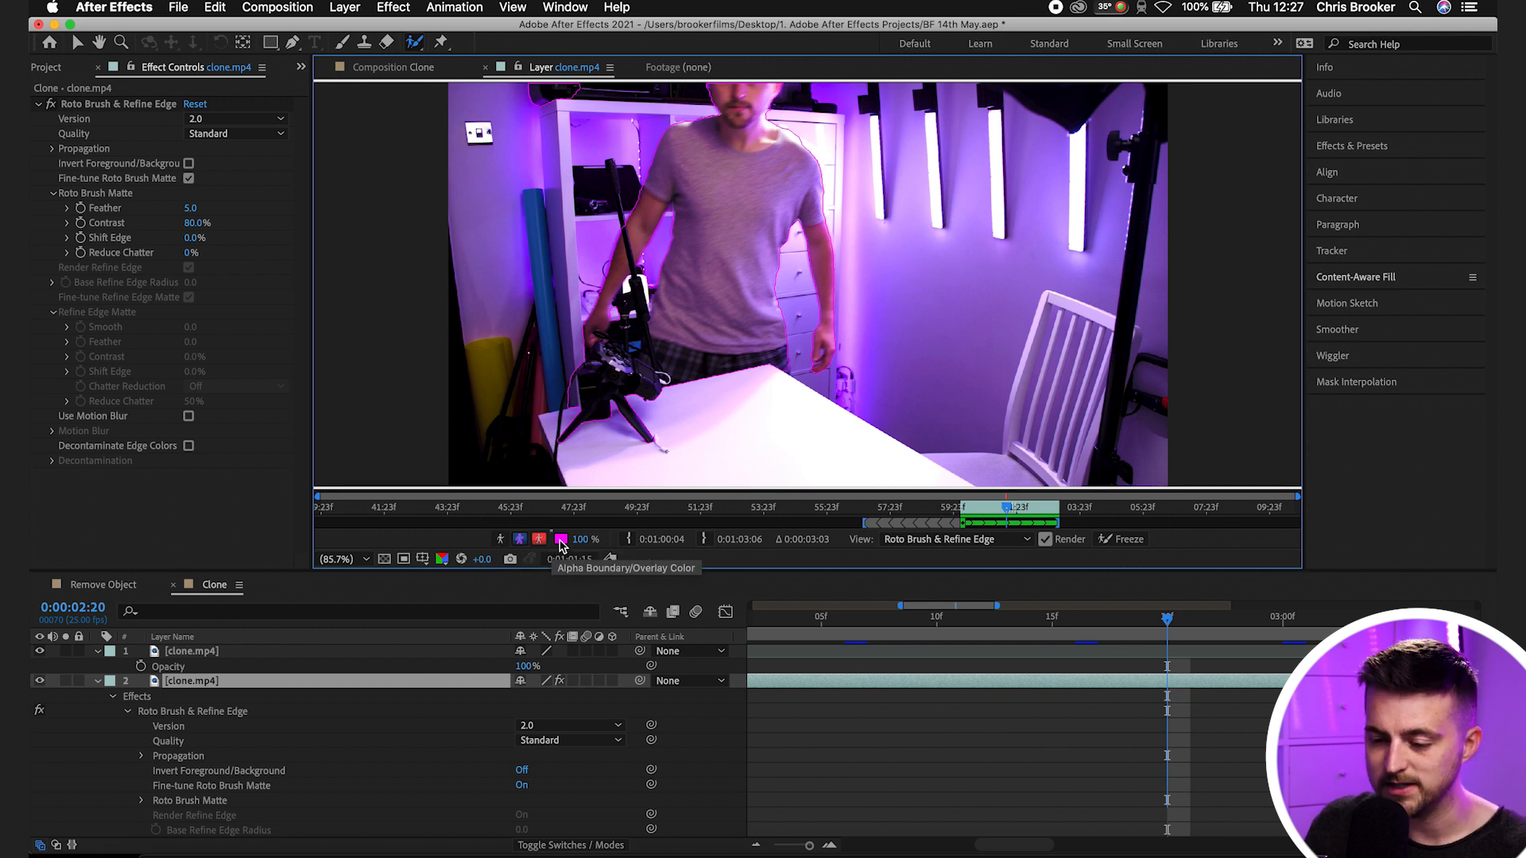
left_click(560, 538)
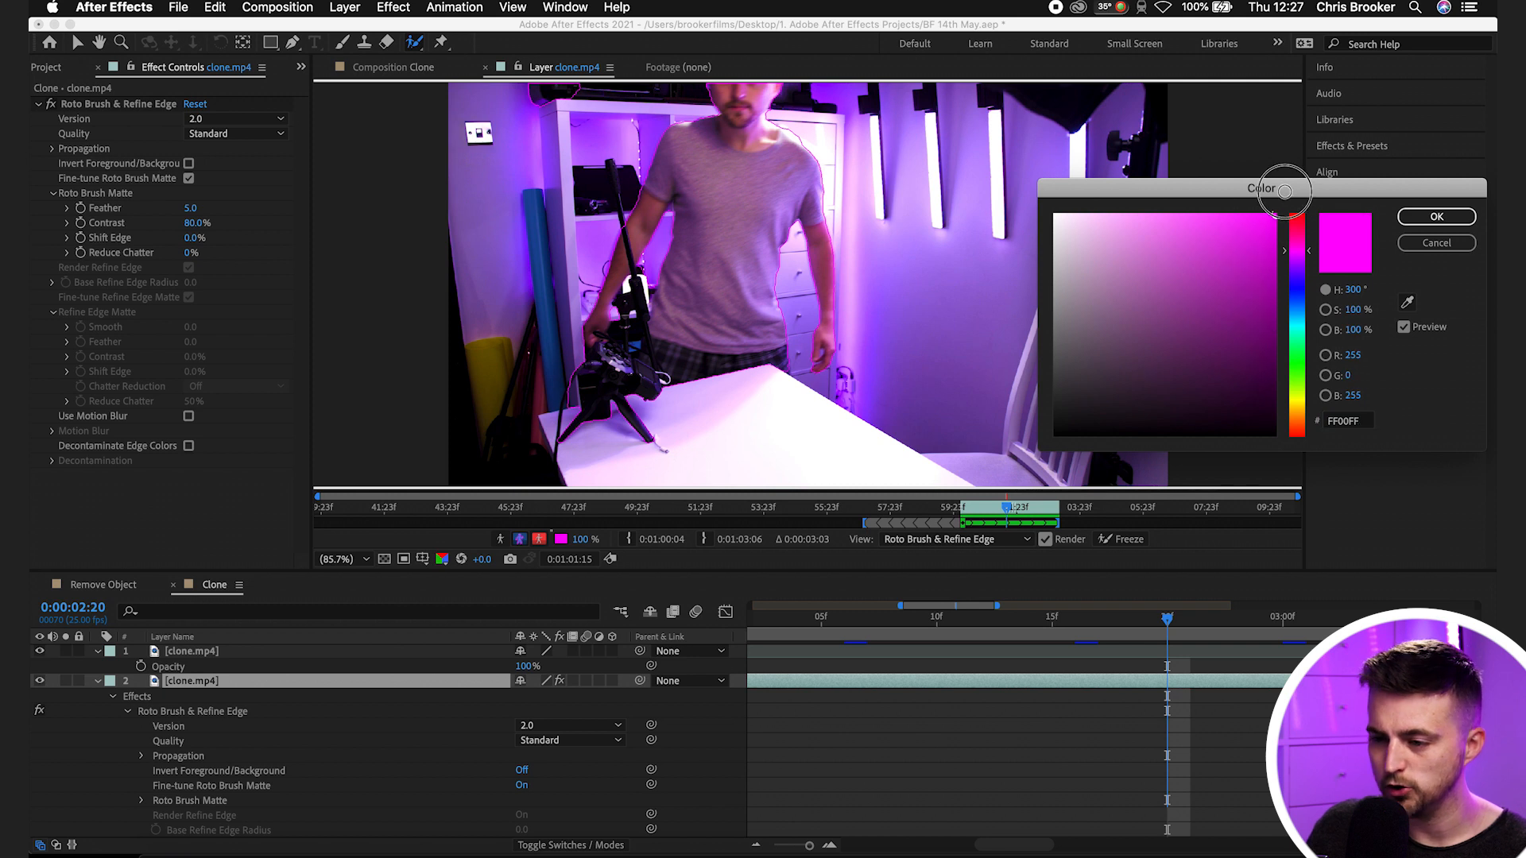
mouse_move(1304, 378)
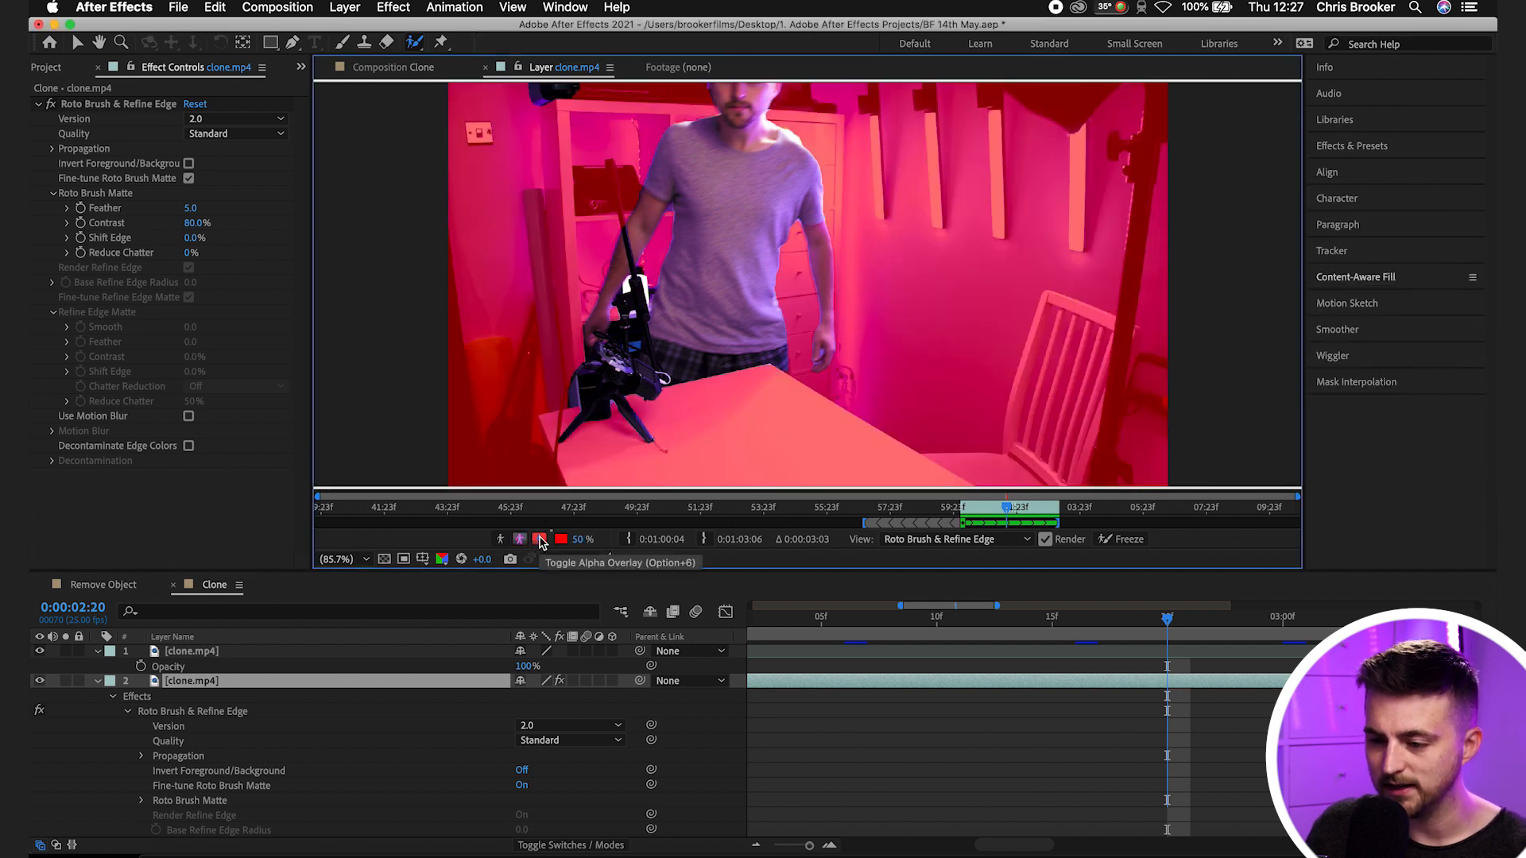
mouse_move(563, 538)
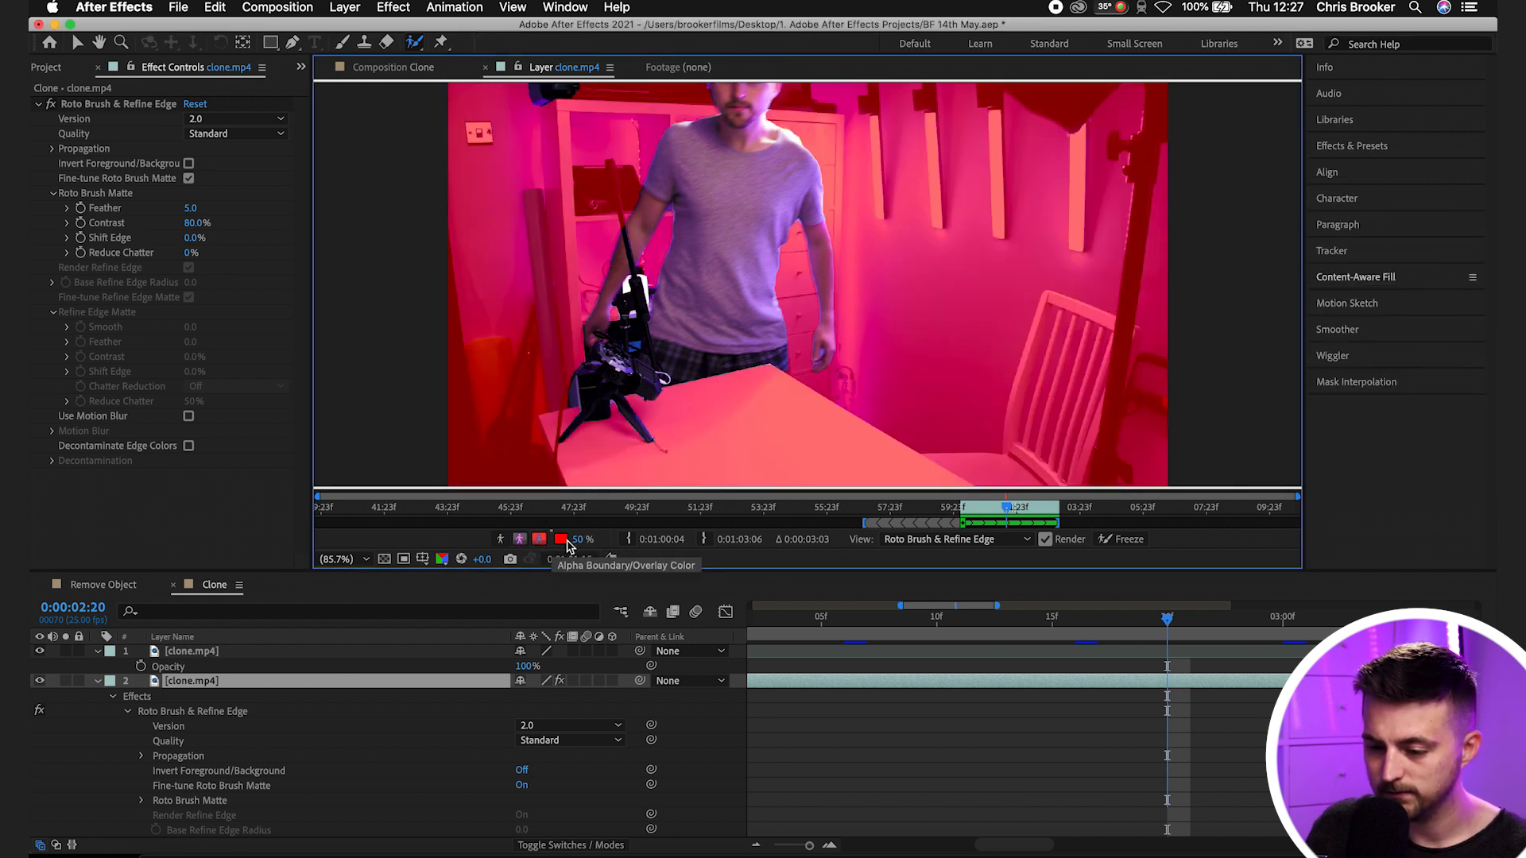
left_click(561, 538)
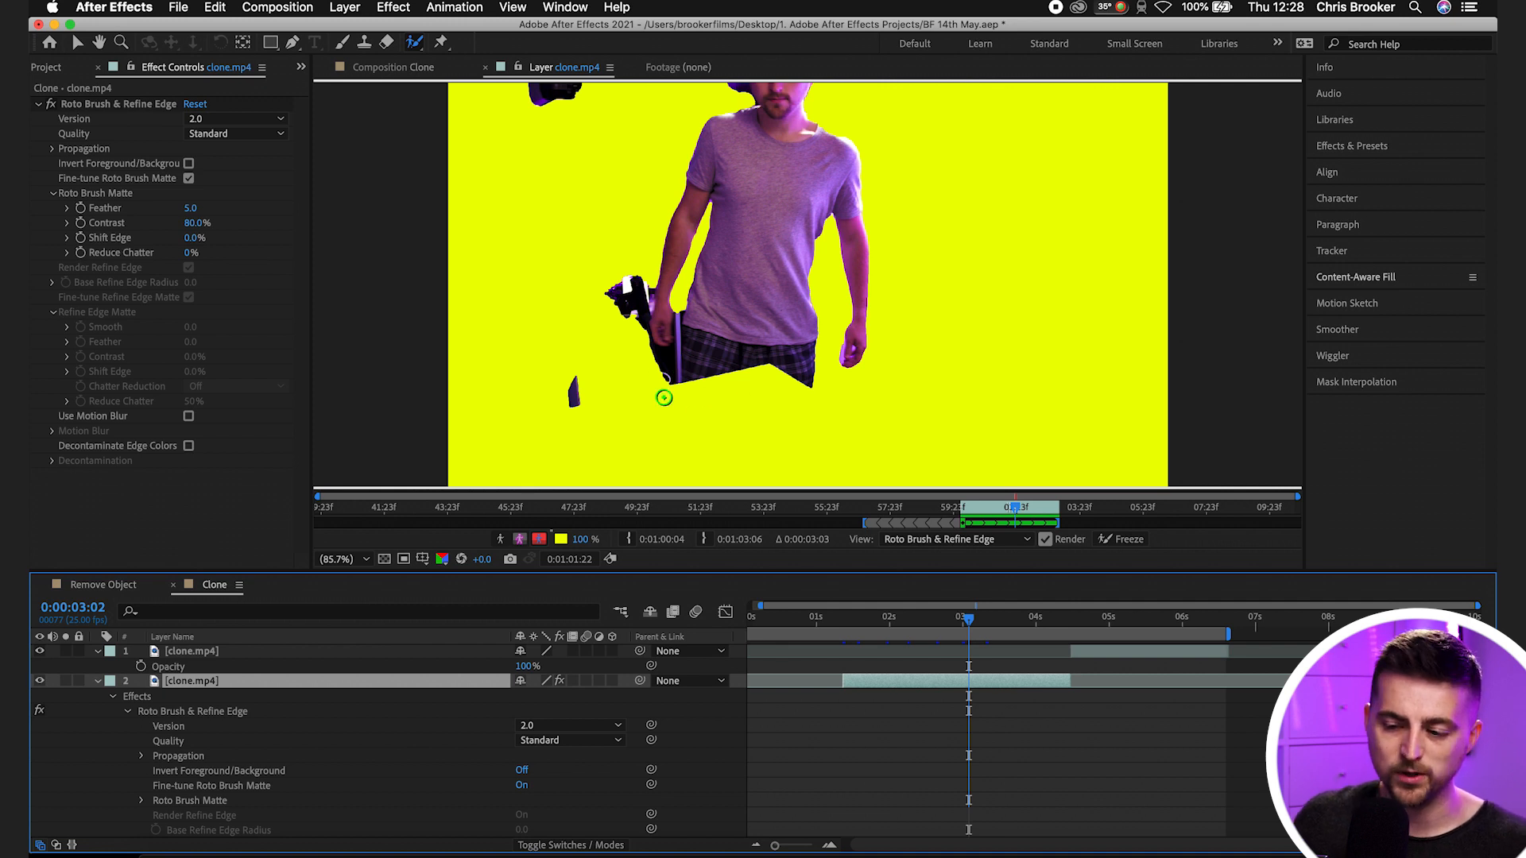
- Refine the man's Roto Brush matte near his hand
left_click(392, 66)
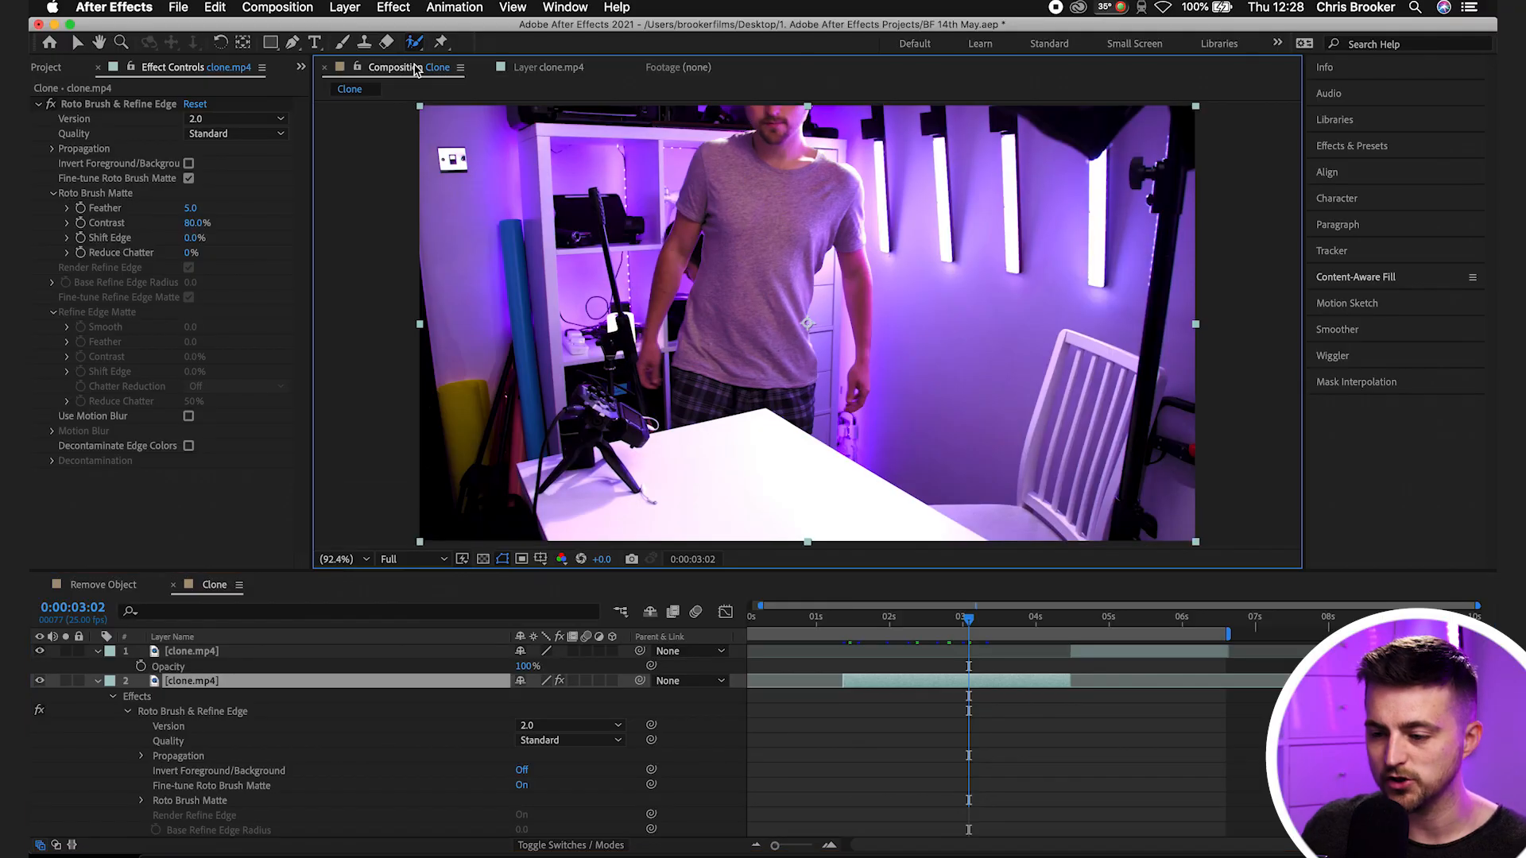
left_click(39, 680)
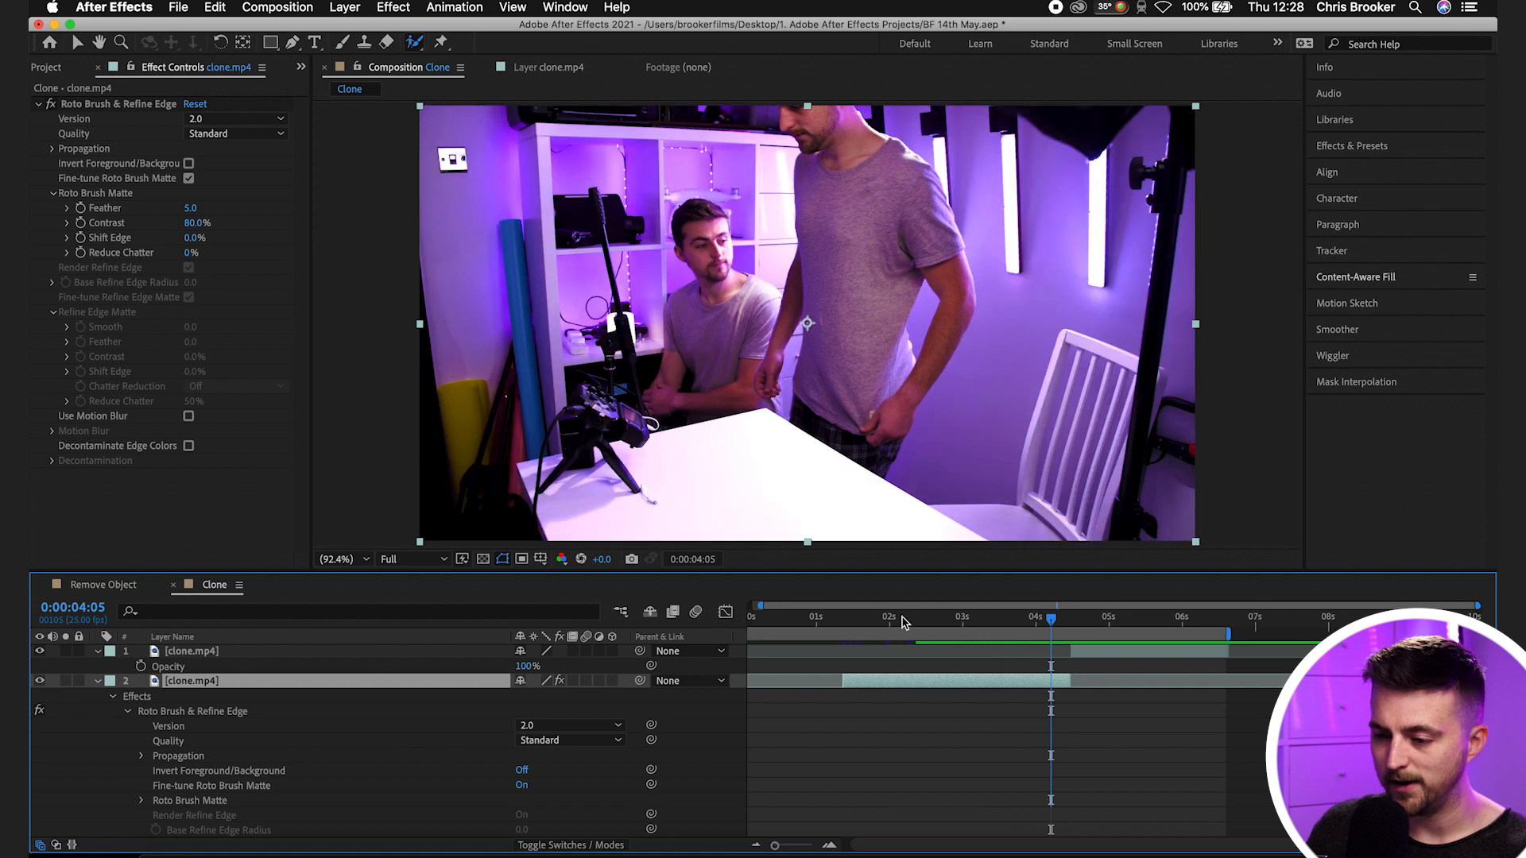
left_click(820, 616)
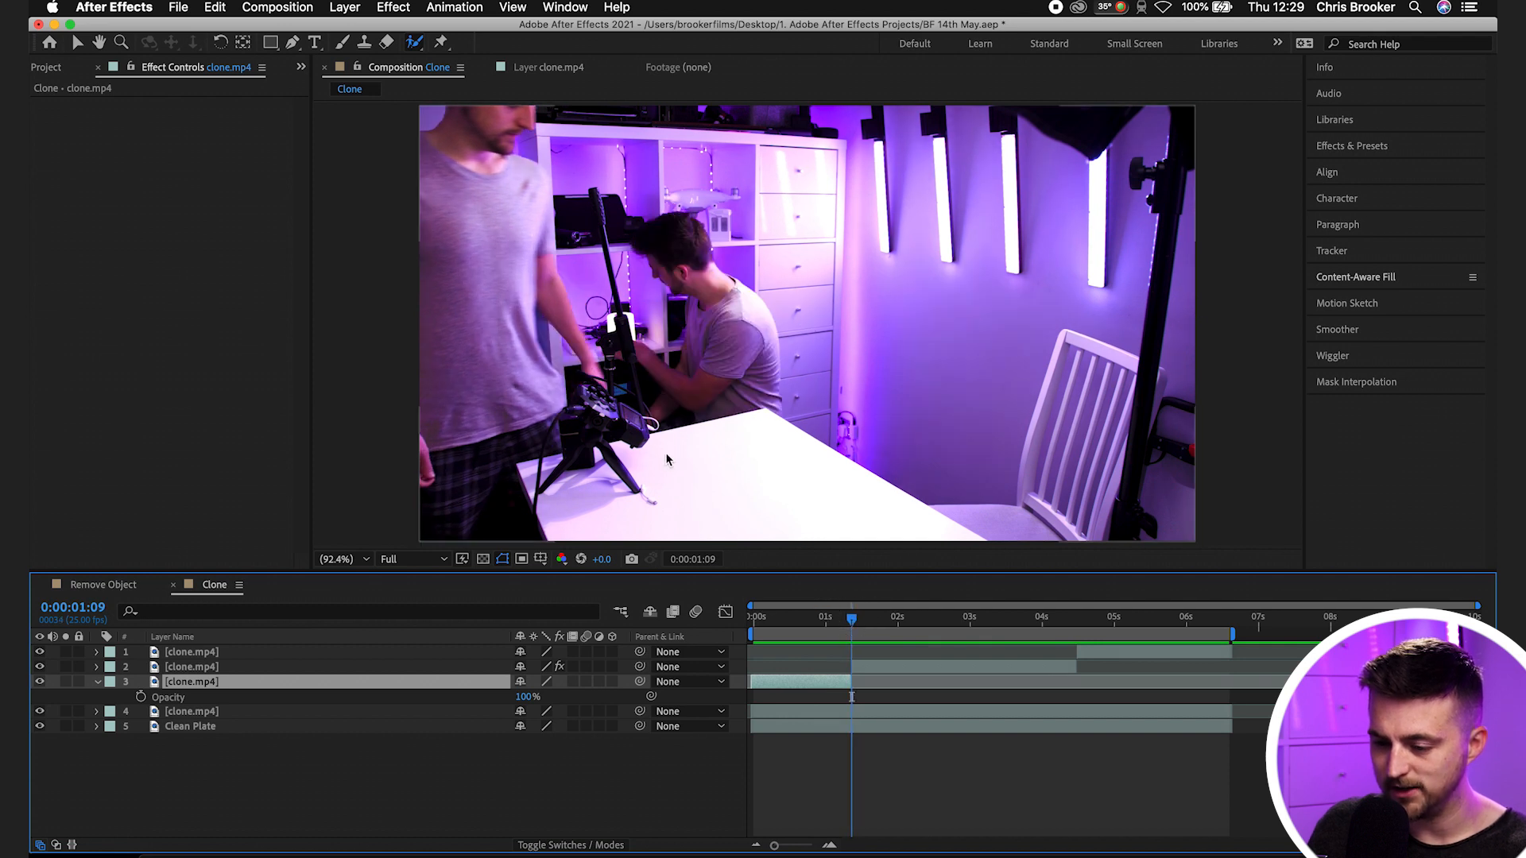
mouse_move(796, 601)
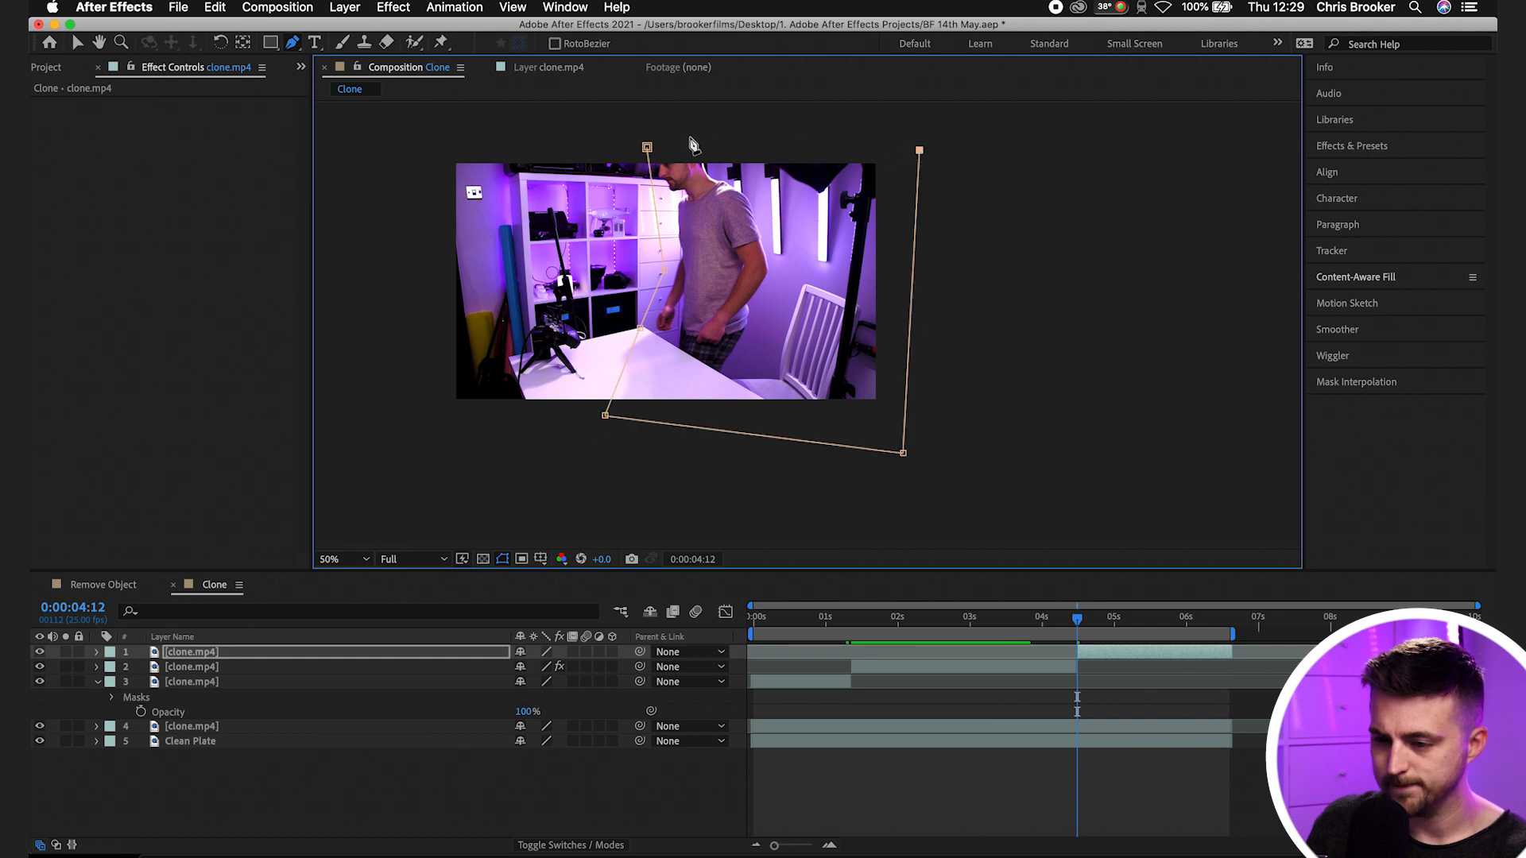
- Set the viewer zoom back to Fit to show the whole masked frame
left_click(339, 559)
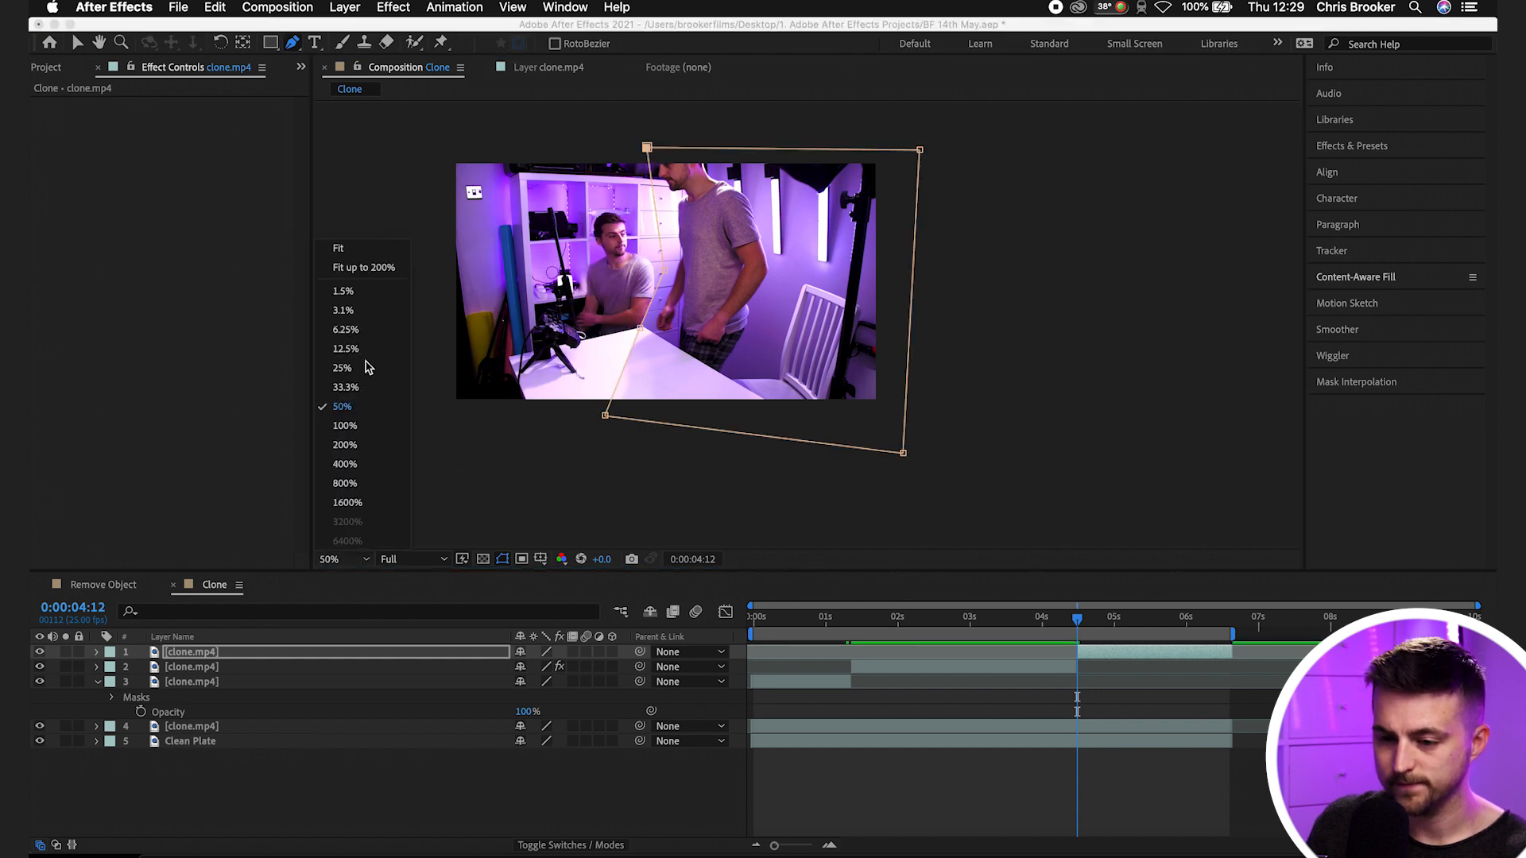
left_click(338, 247)
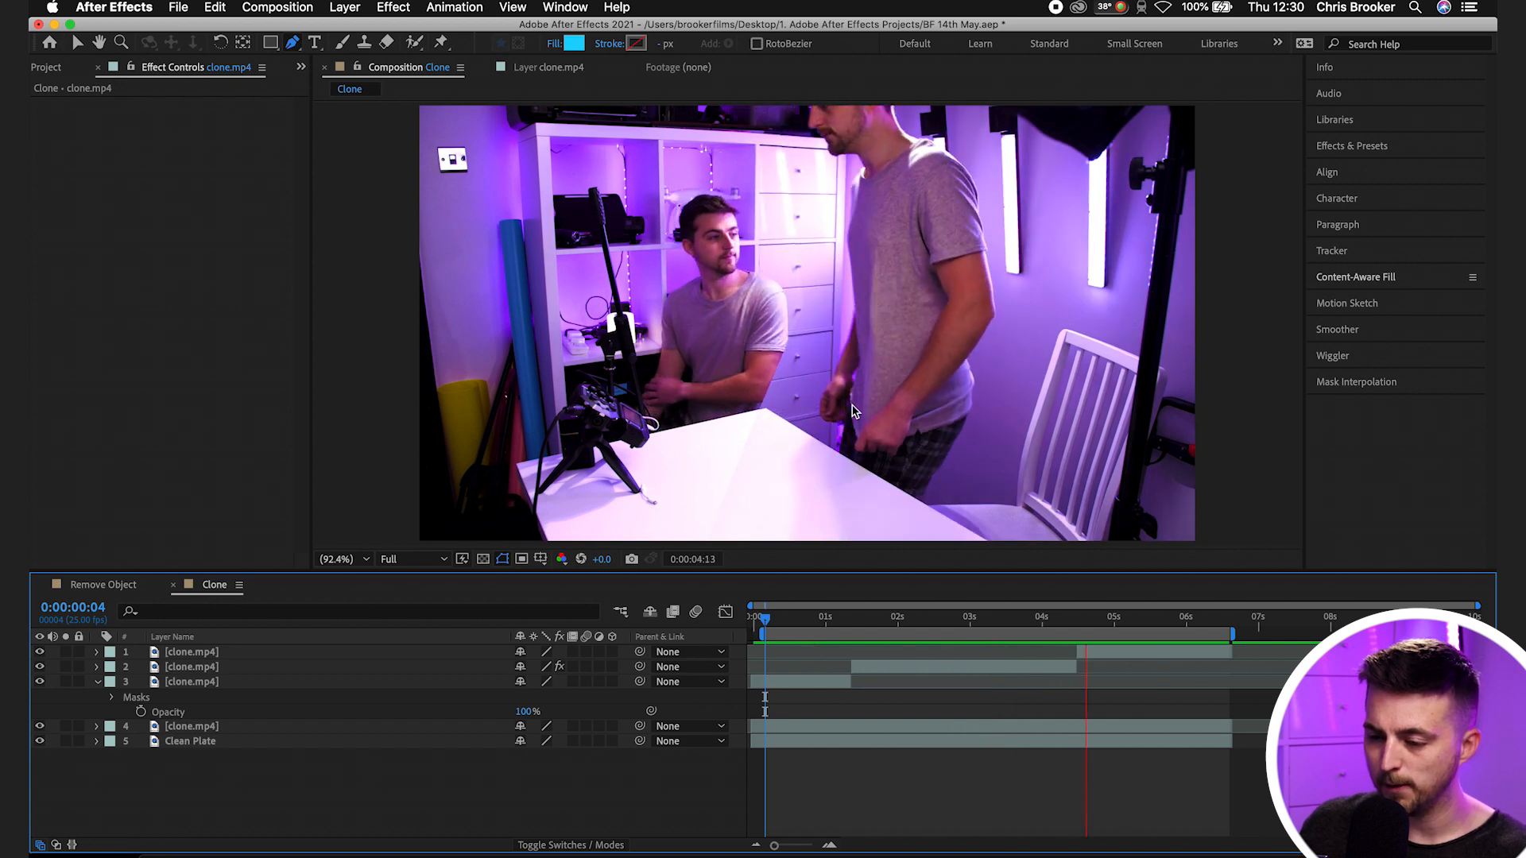
- Select layers in the timeline to set up the new top clone layer
left_click(1167, 619)
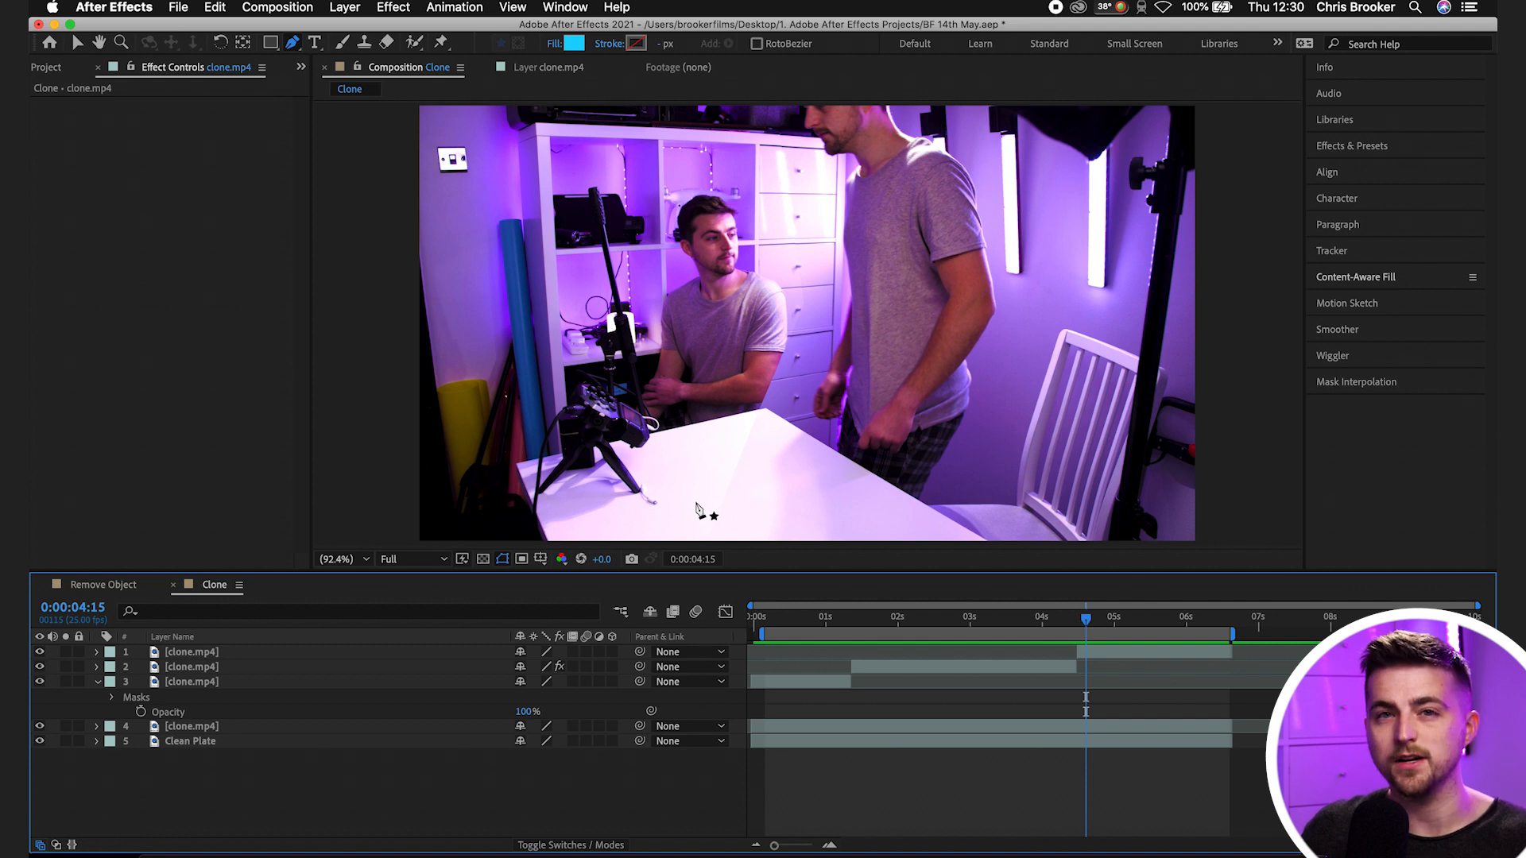
left_click(190, 667)
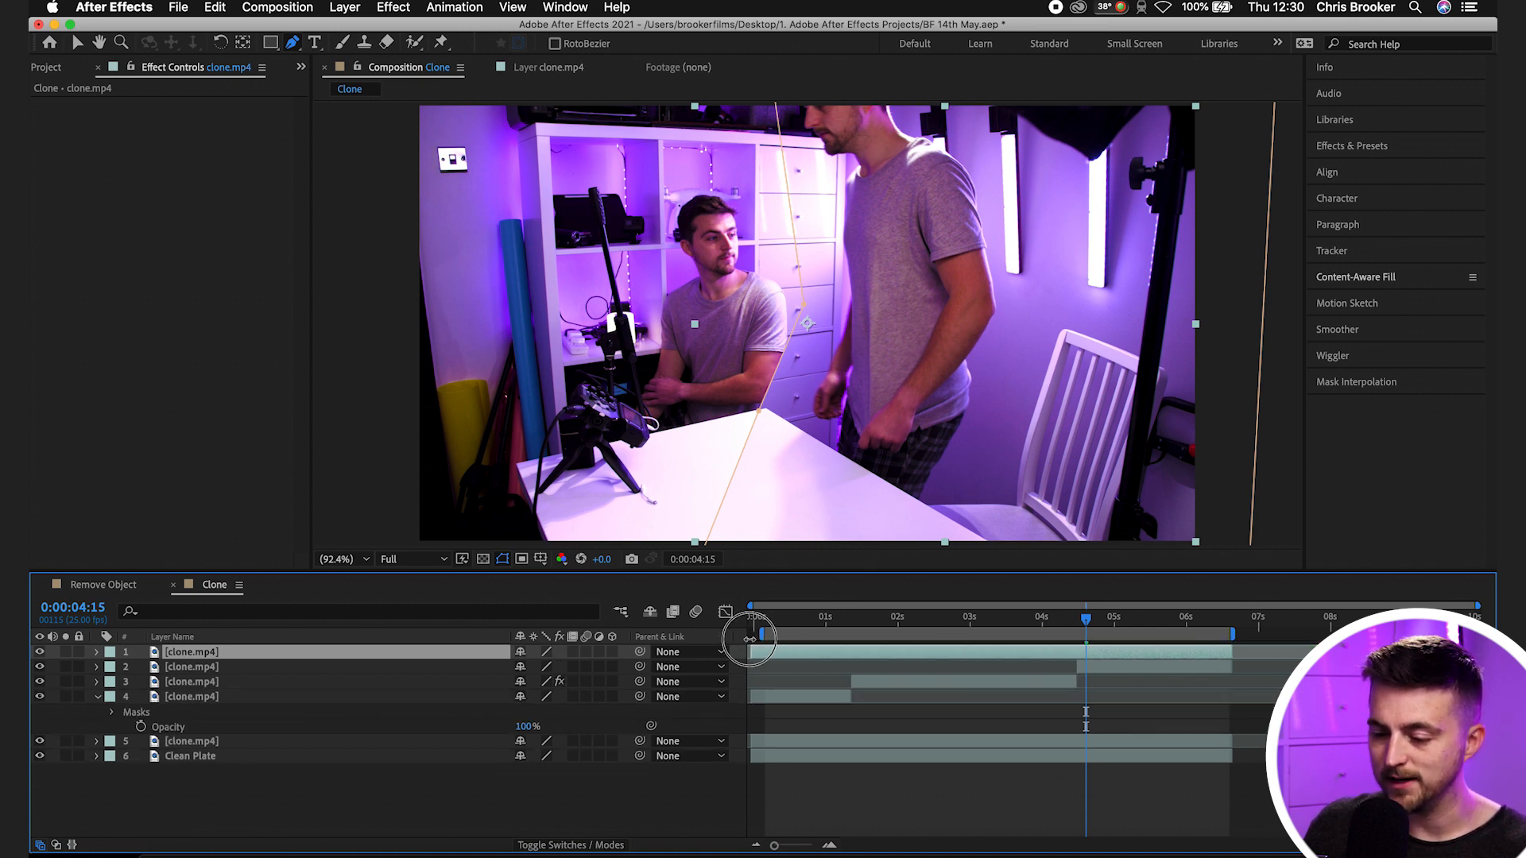
left_click(96, 652)
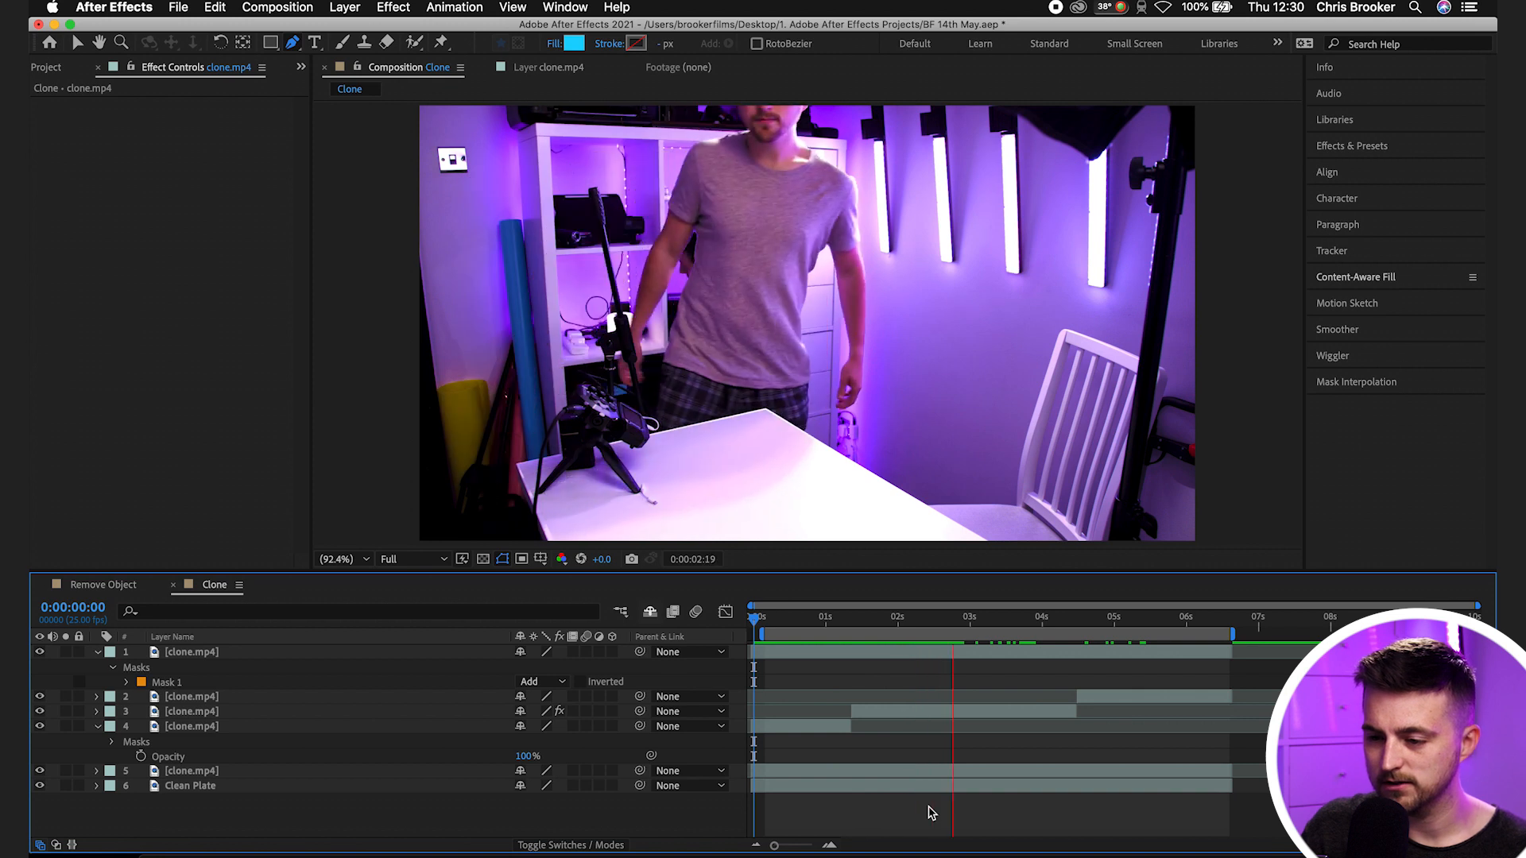
left_click(1100, 616)
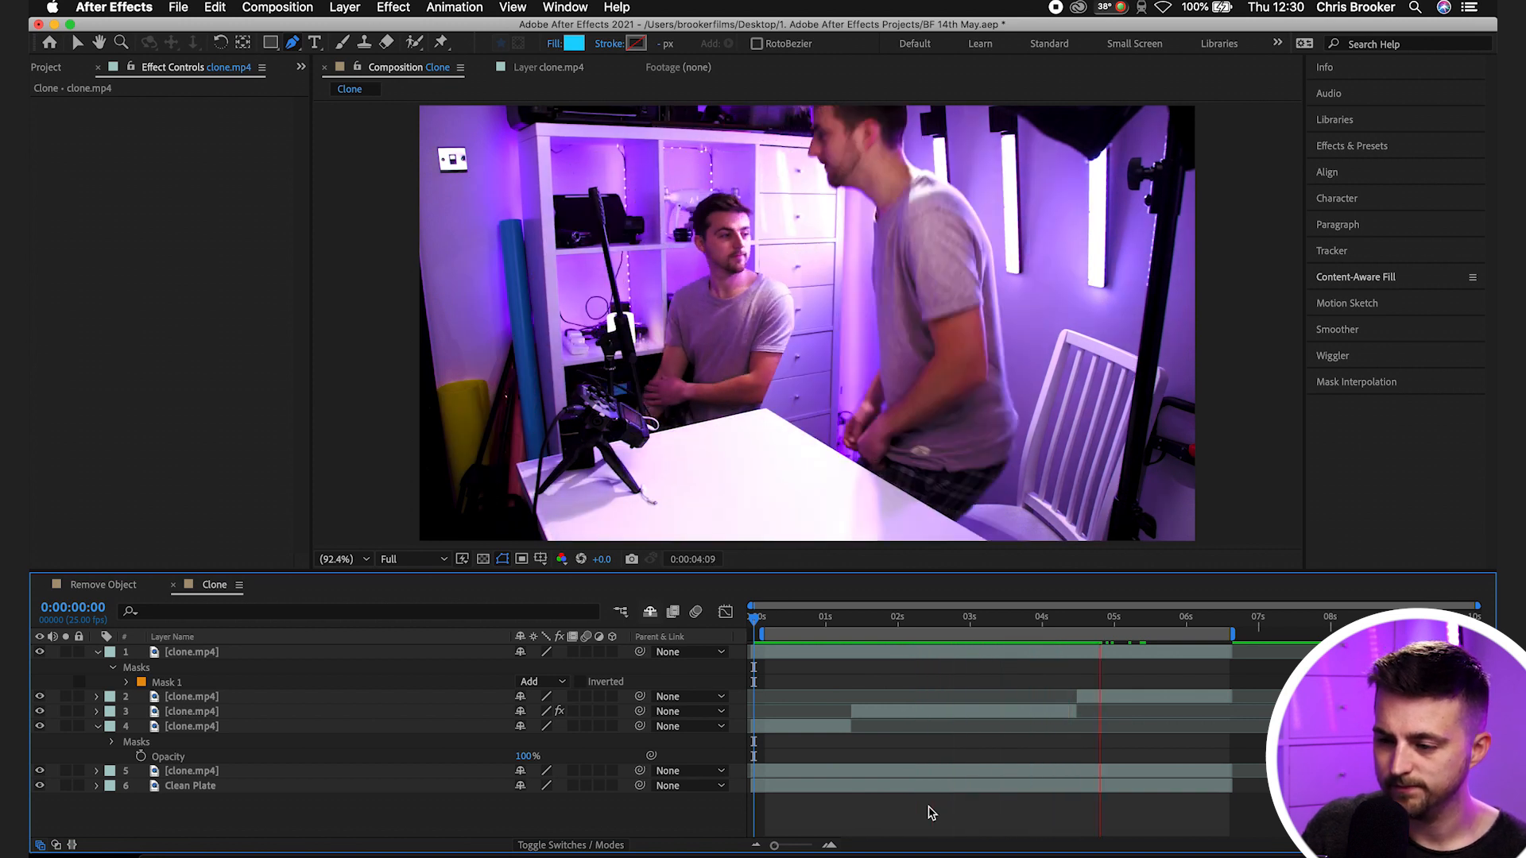
left_click(1188, 616)
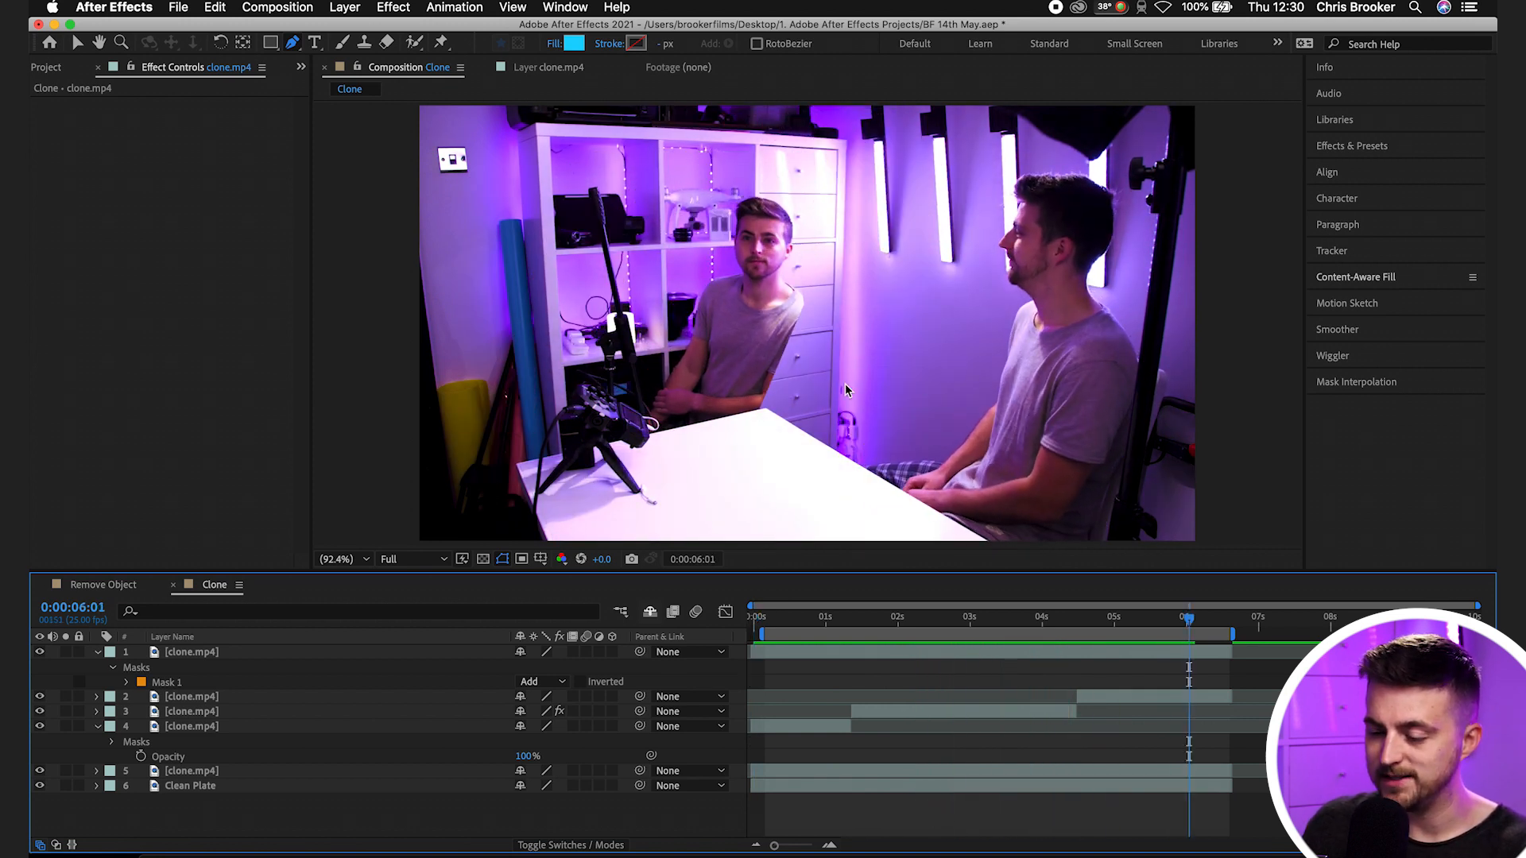
left_click(191, 697)
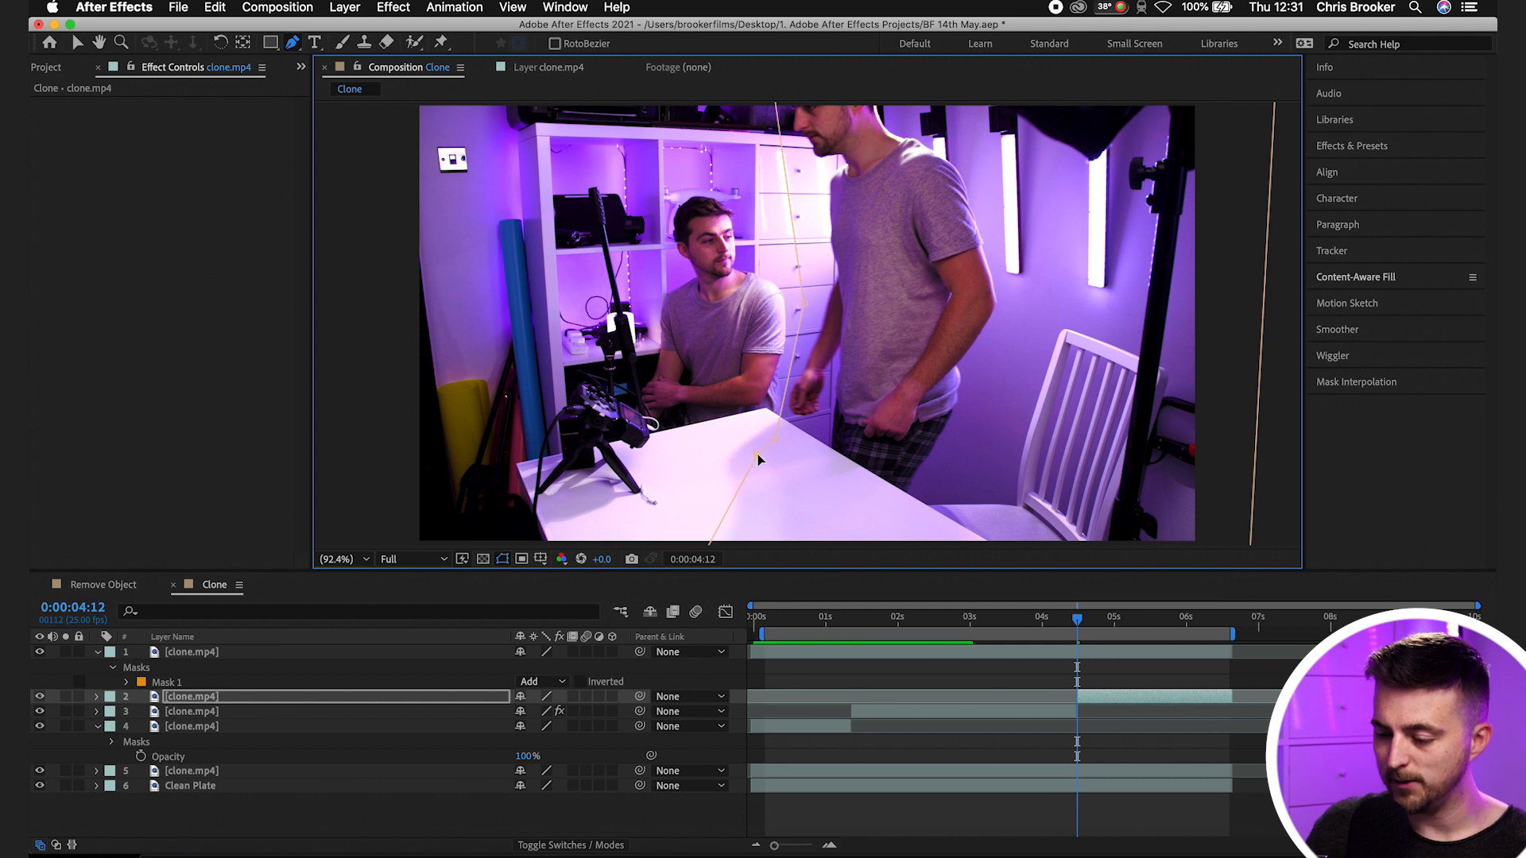
- Keyframe layer 2's Mask 1 path from 4:12 and reshape it later in the shot
left_click(125, 712)
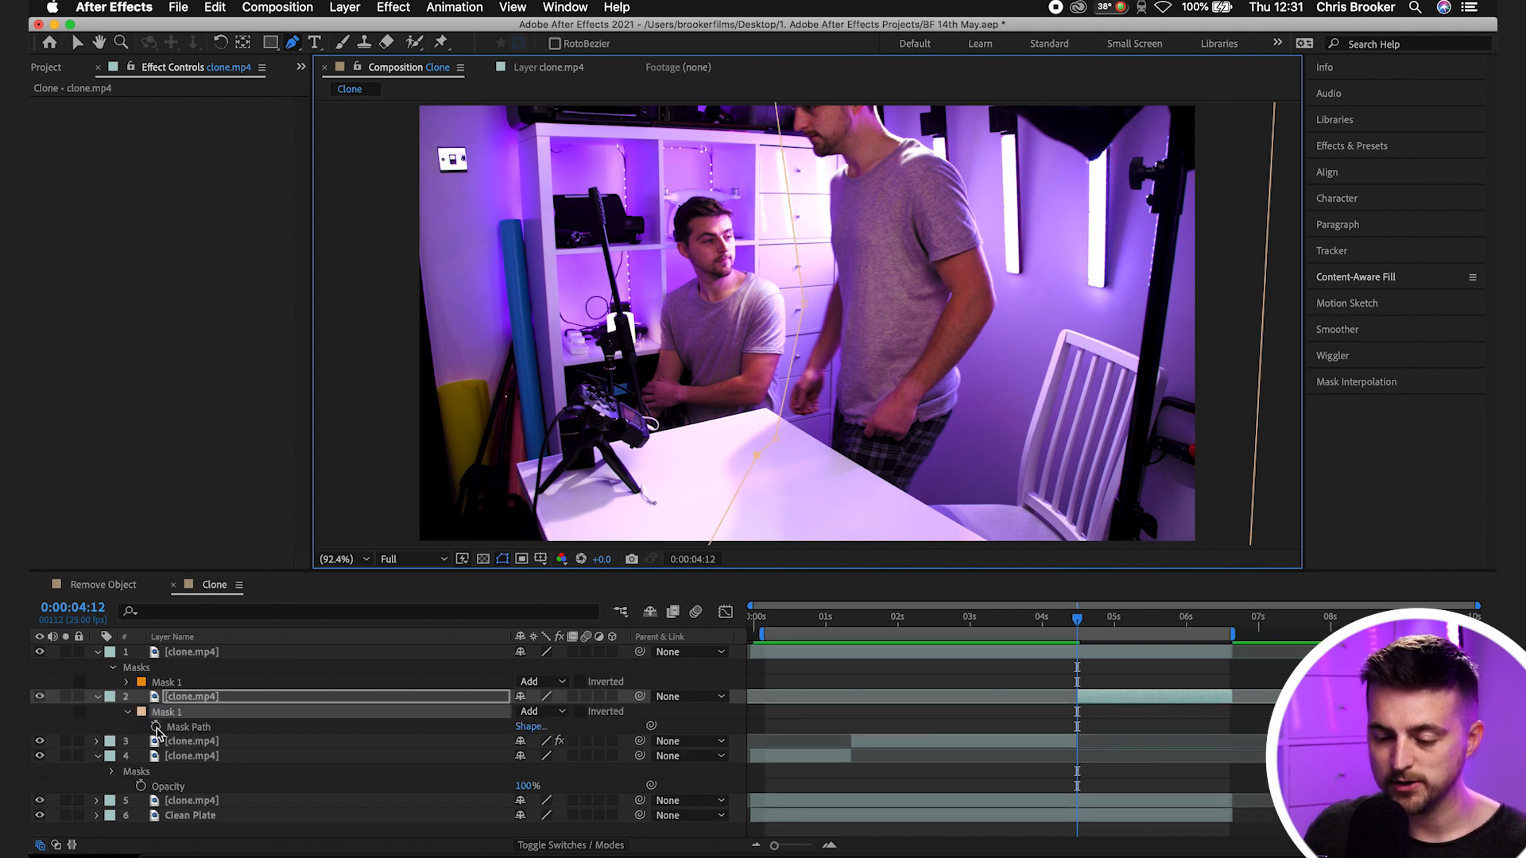
left_click(204, 728)
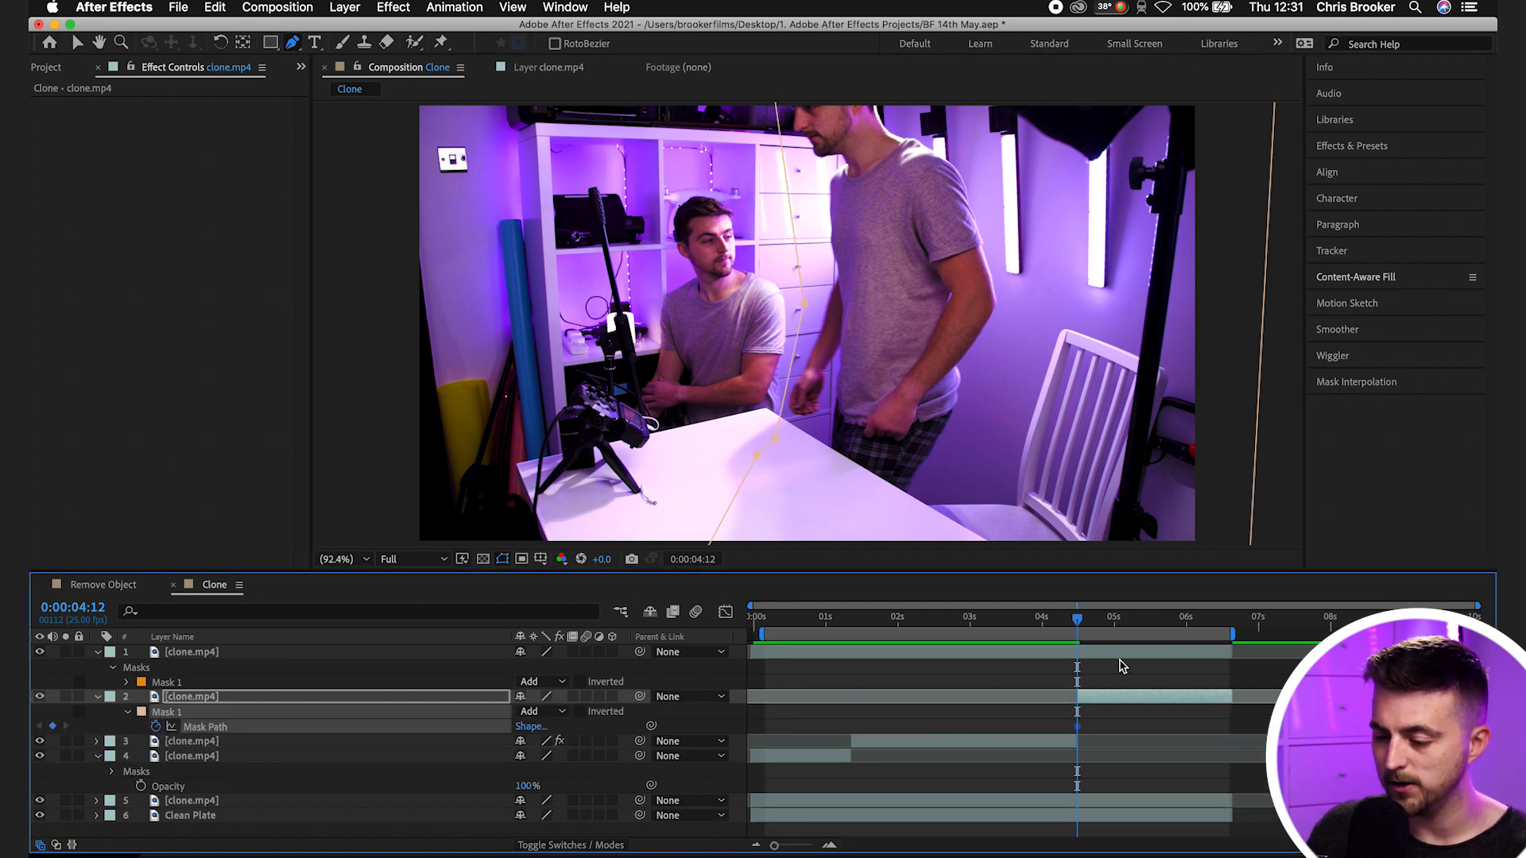
left_click(1162, 616)
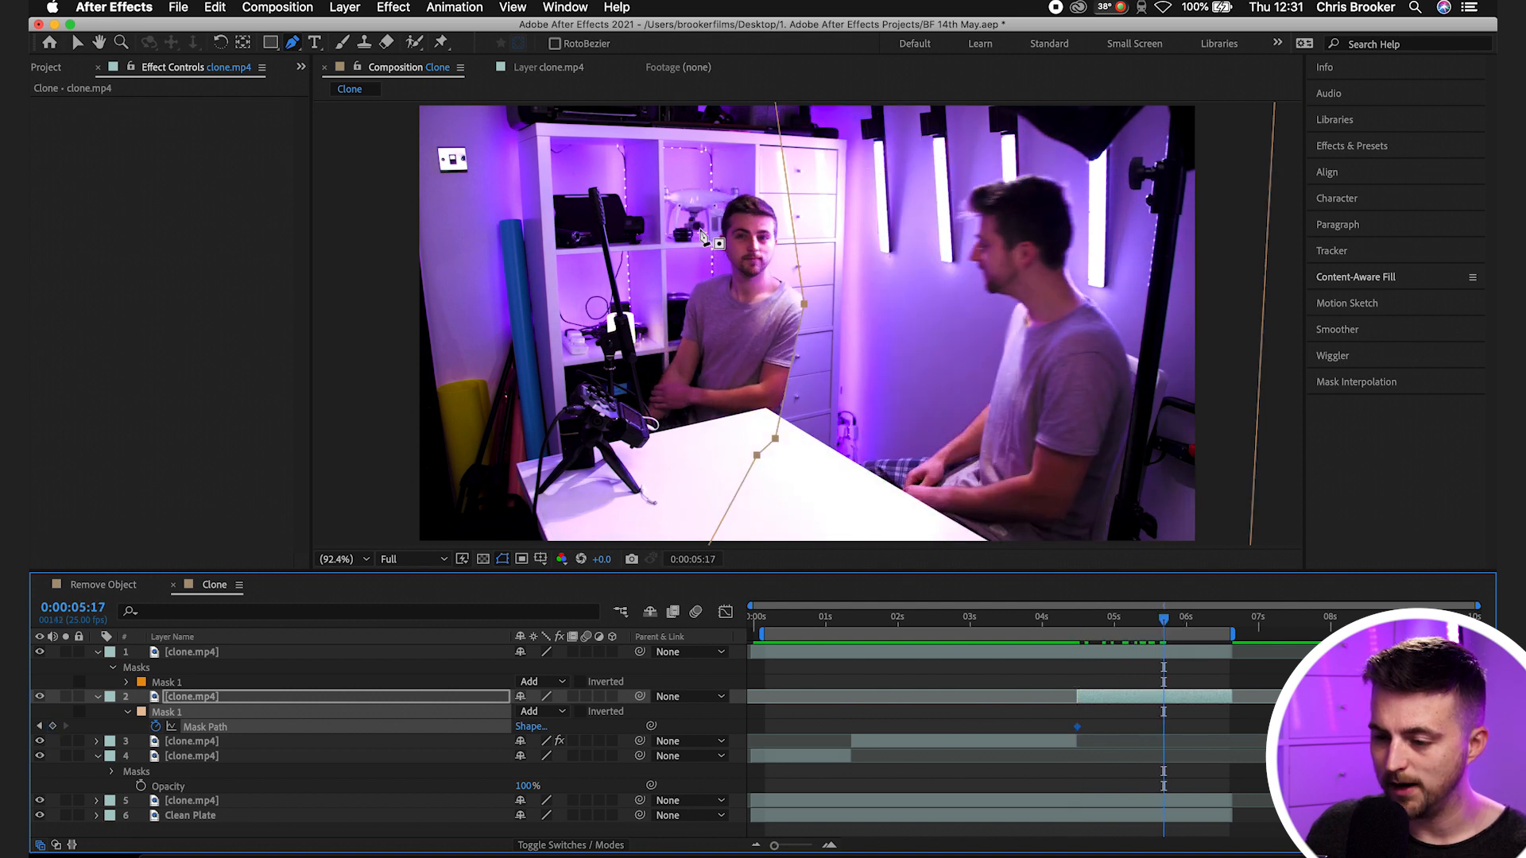
left_click(78, 43)
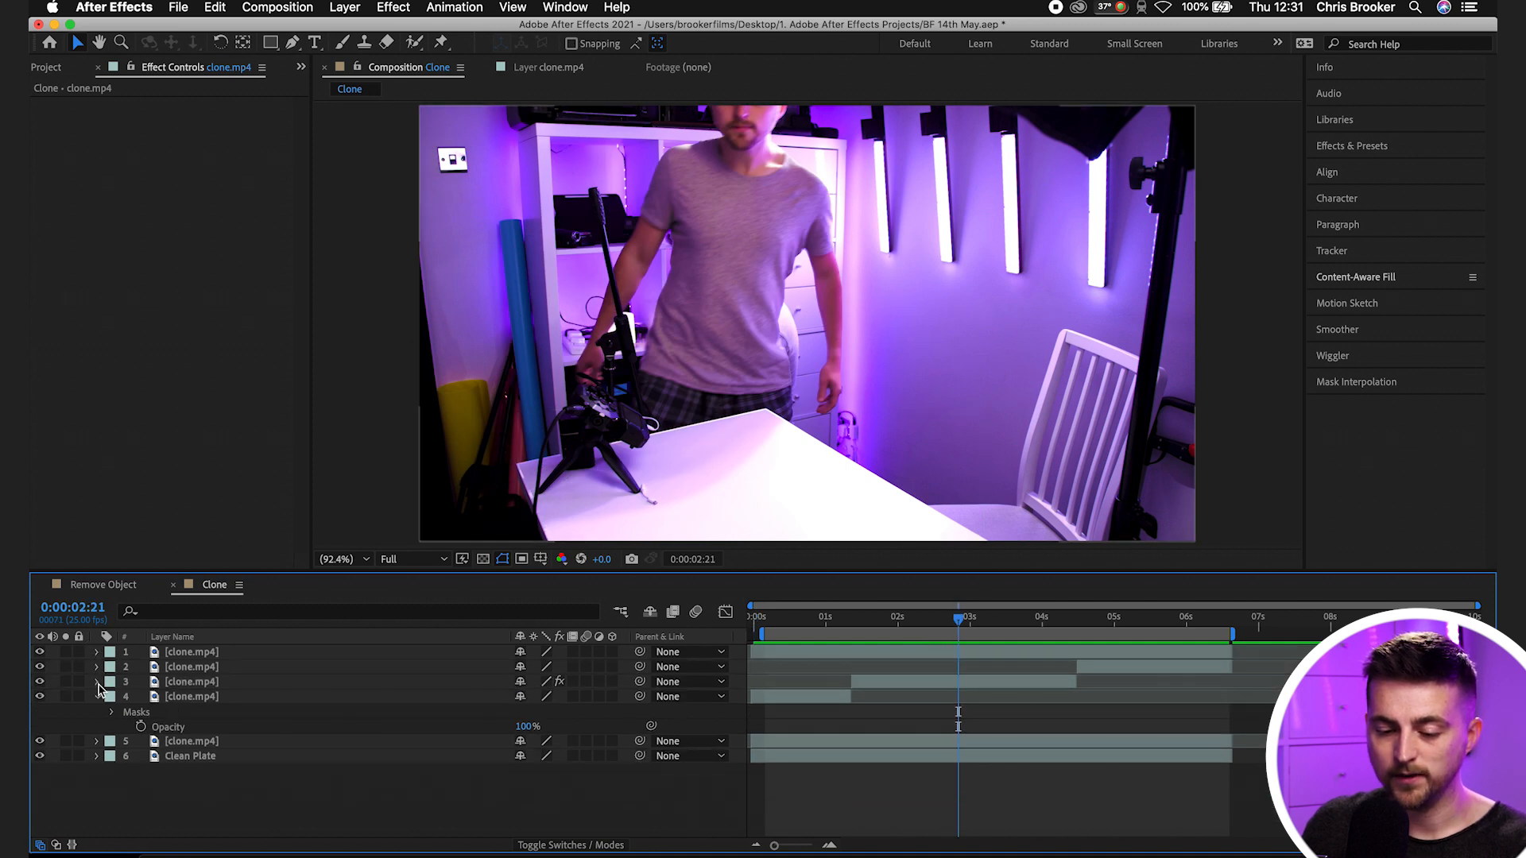
- Collapse the remaining layer properties and add a Null Object to the comp
left_click(346, 9)
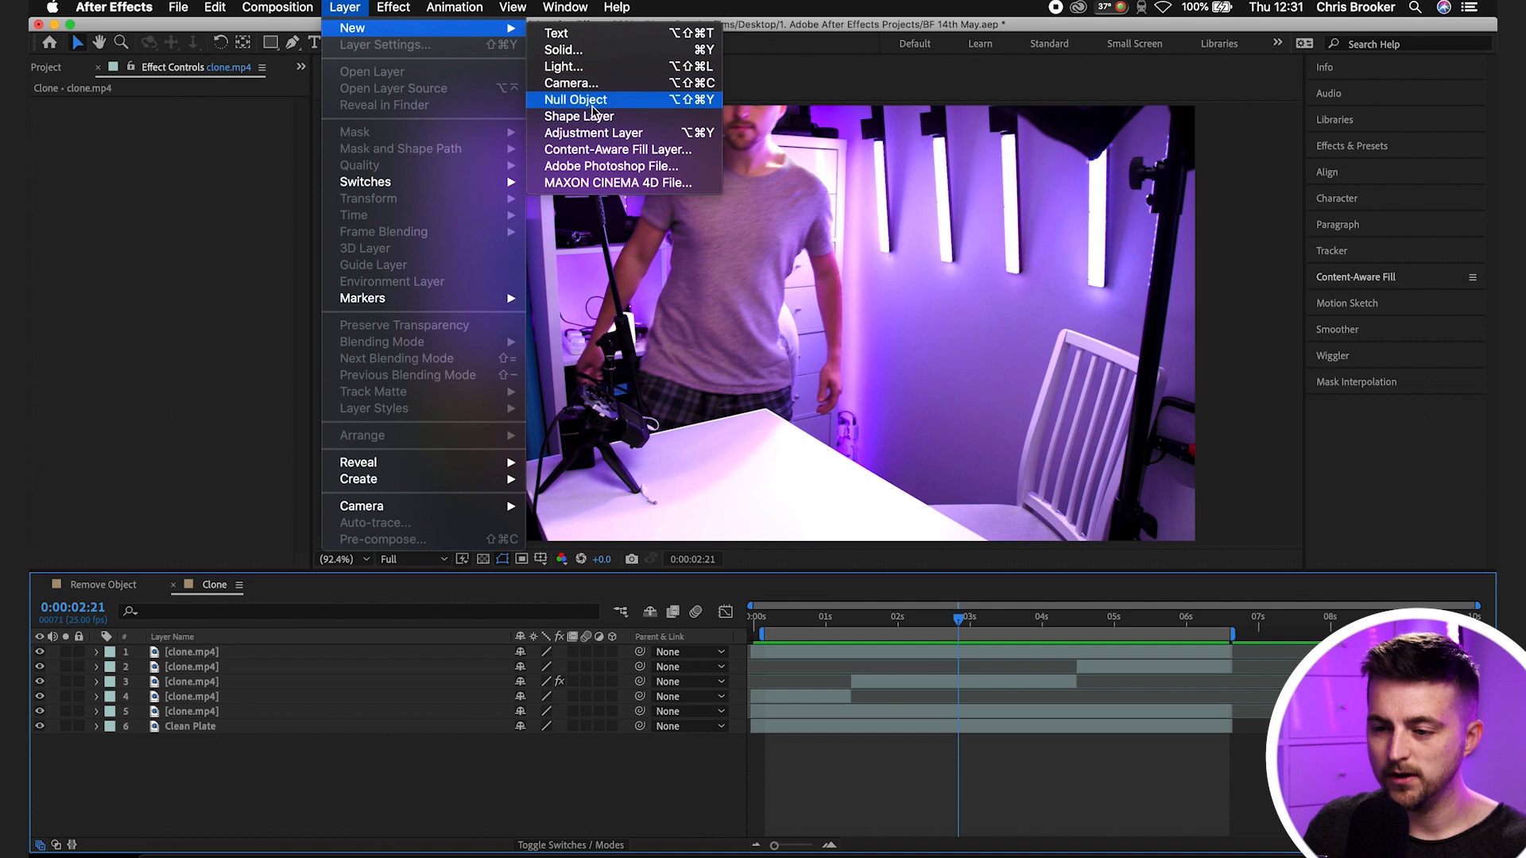
left_click(576, 99)
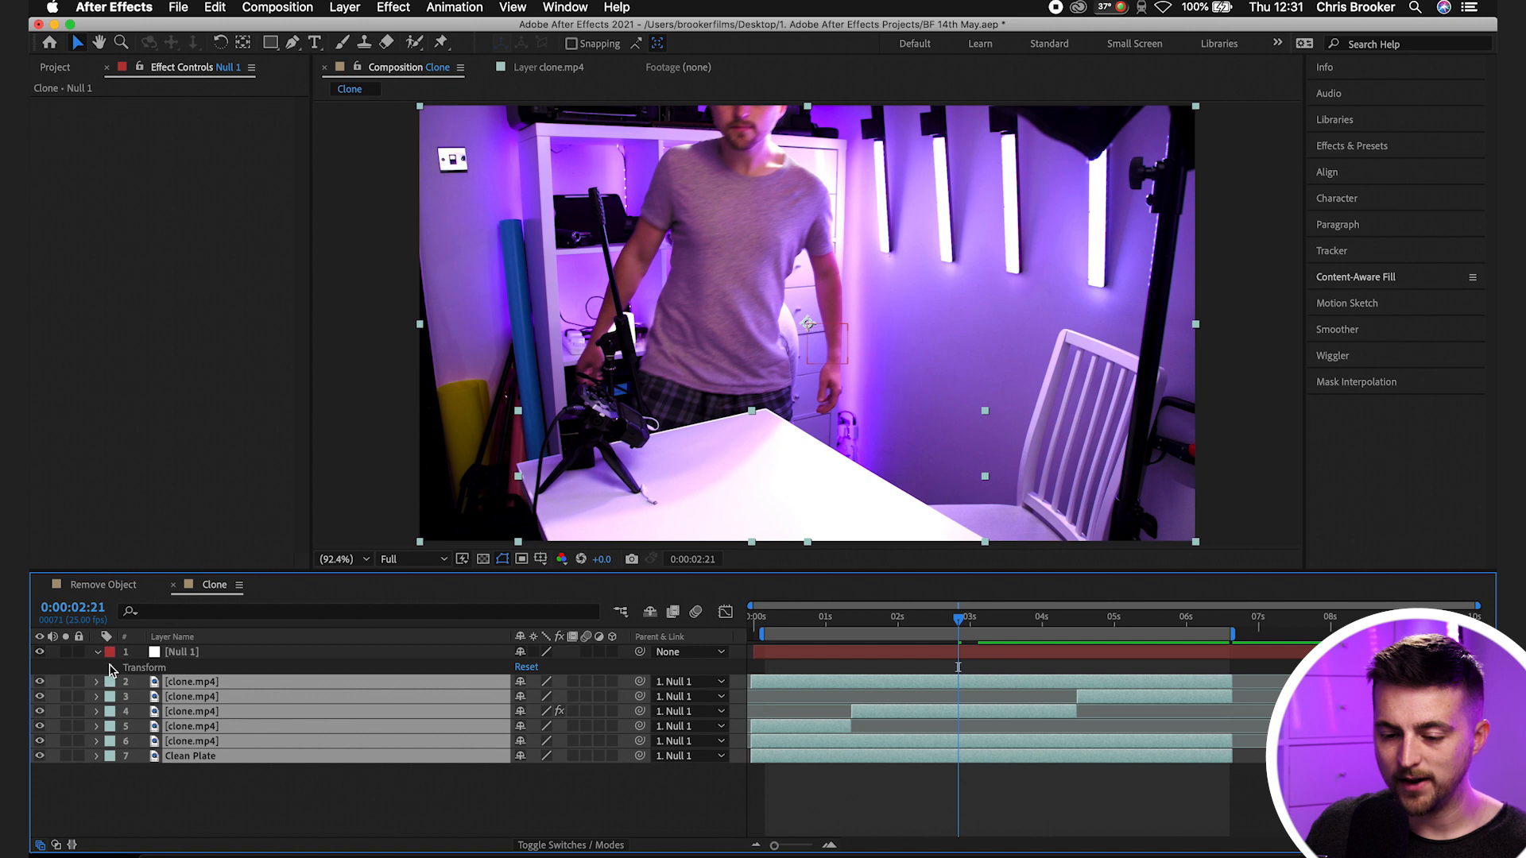
- Set Null 1 Position and Scale keyframes at 0:00, then jump back to the start
left_click(97, 667)
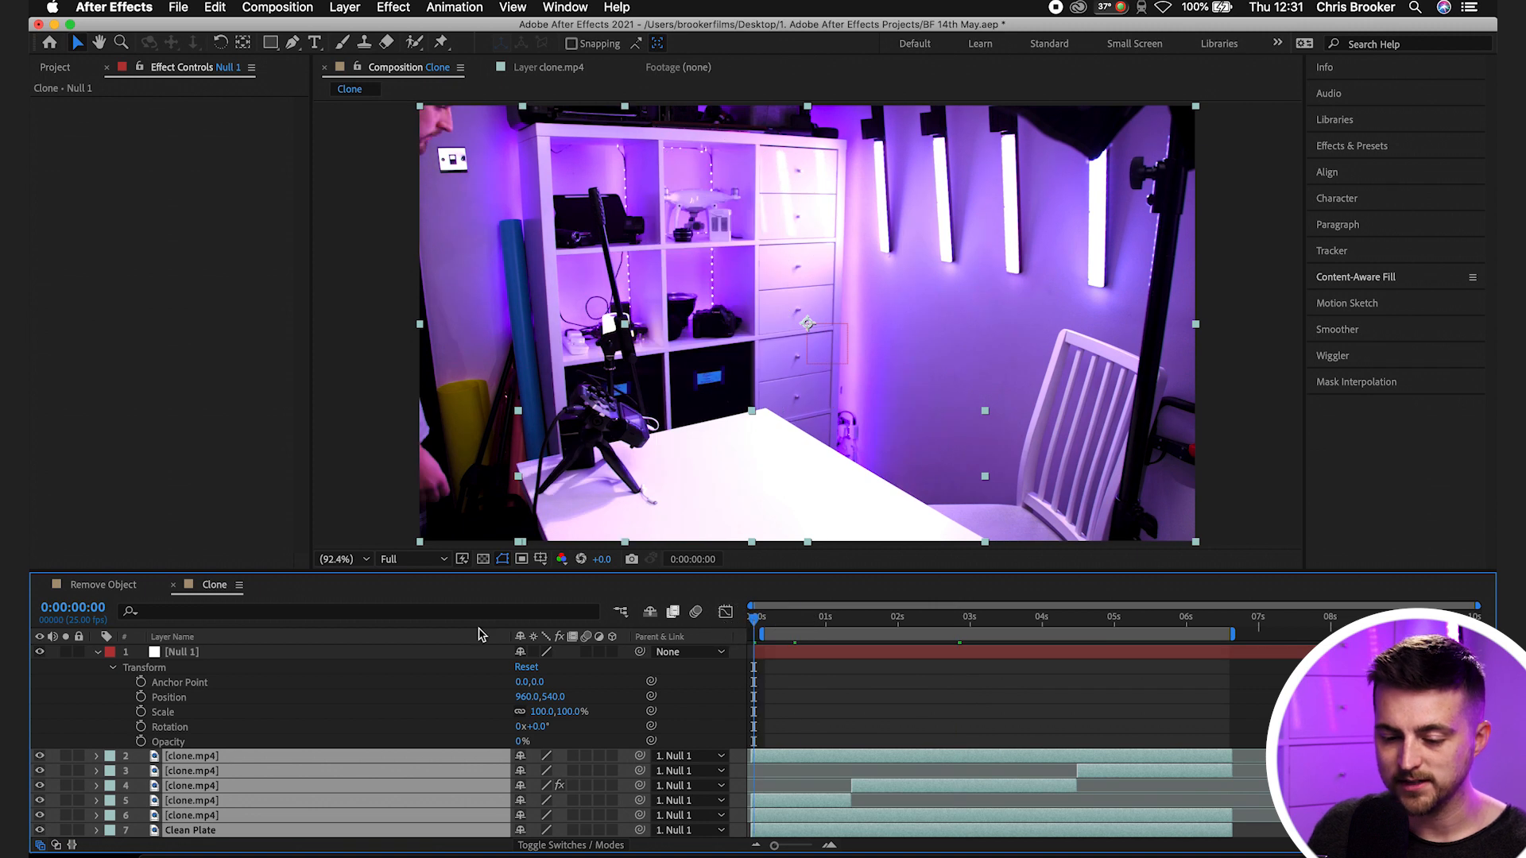
left_click(141, 697)
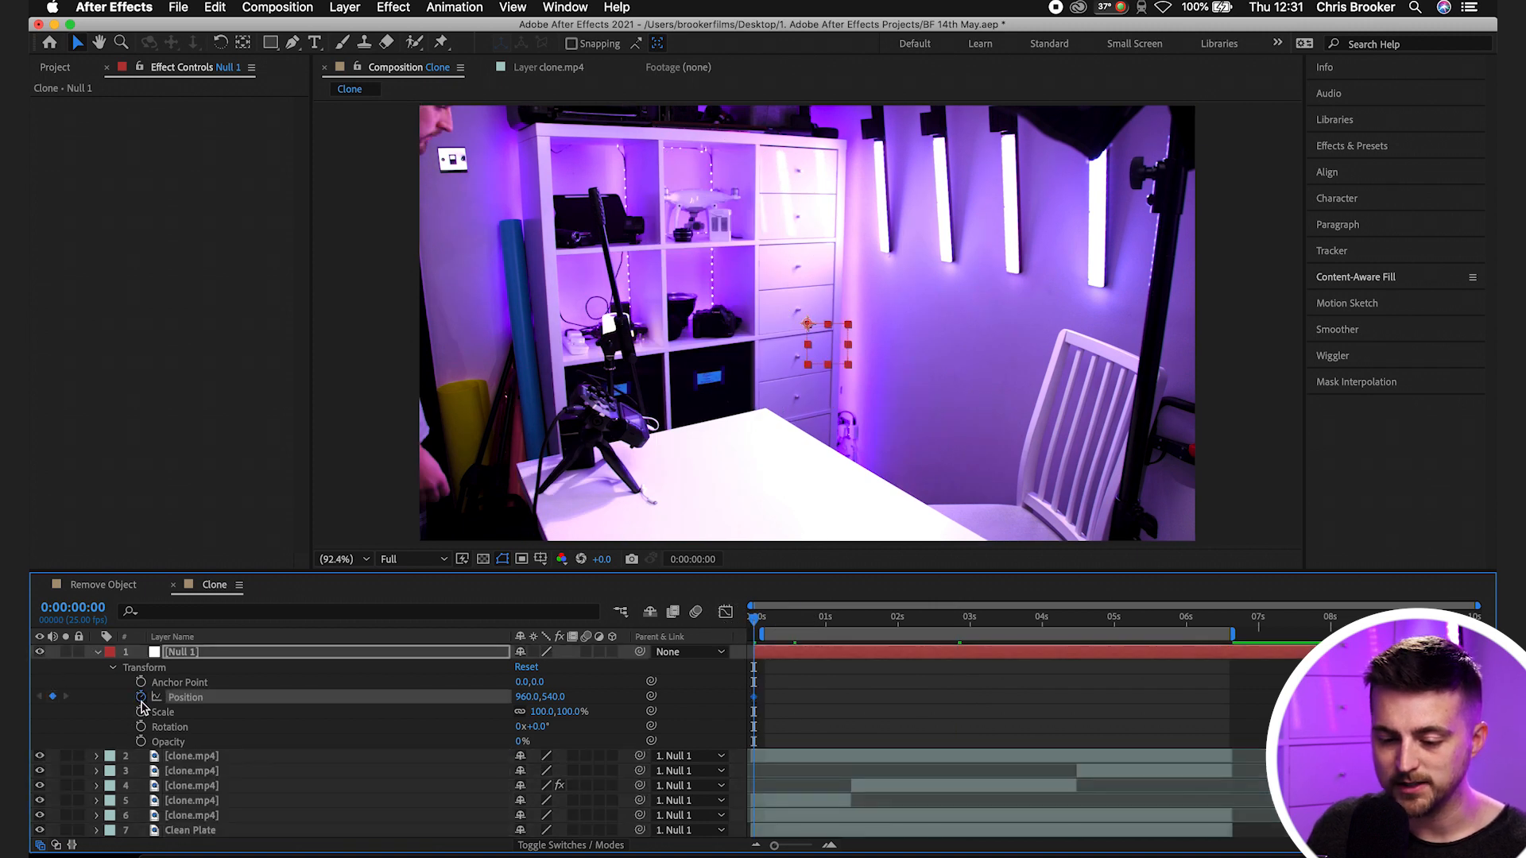
left_click(179, 711)
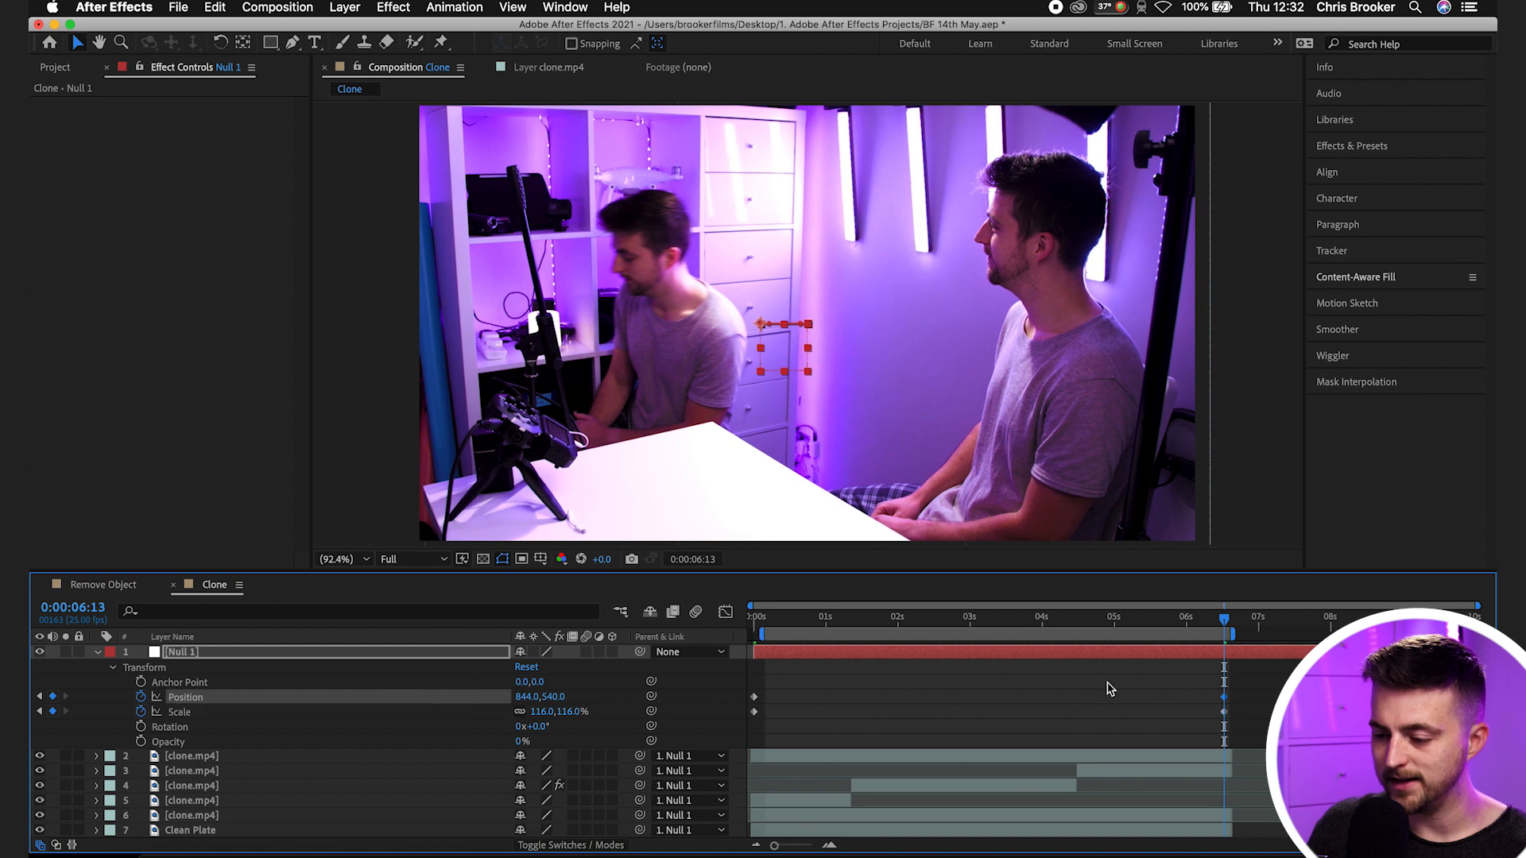
key("Home")
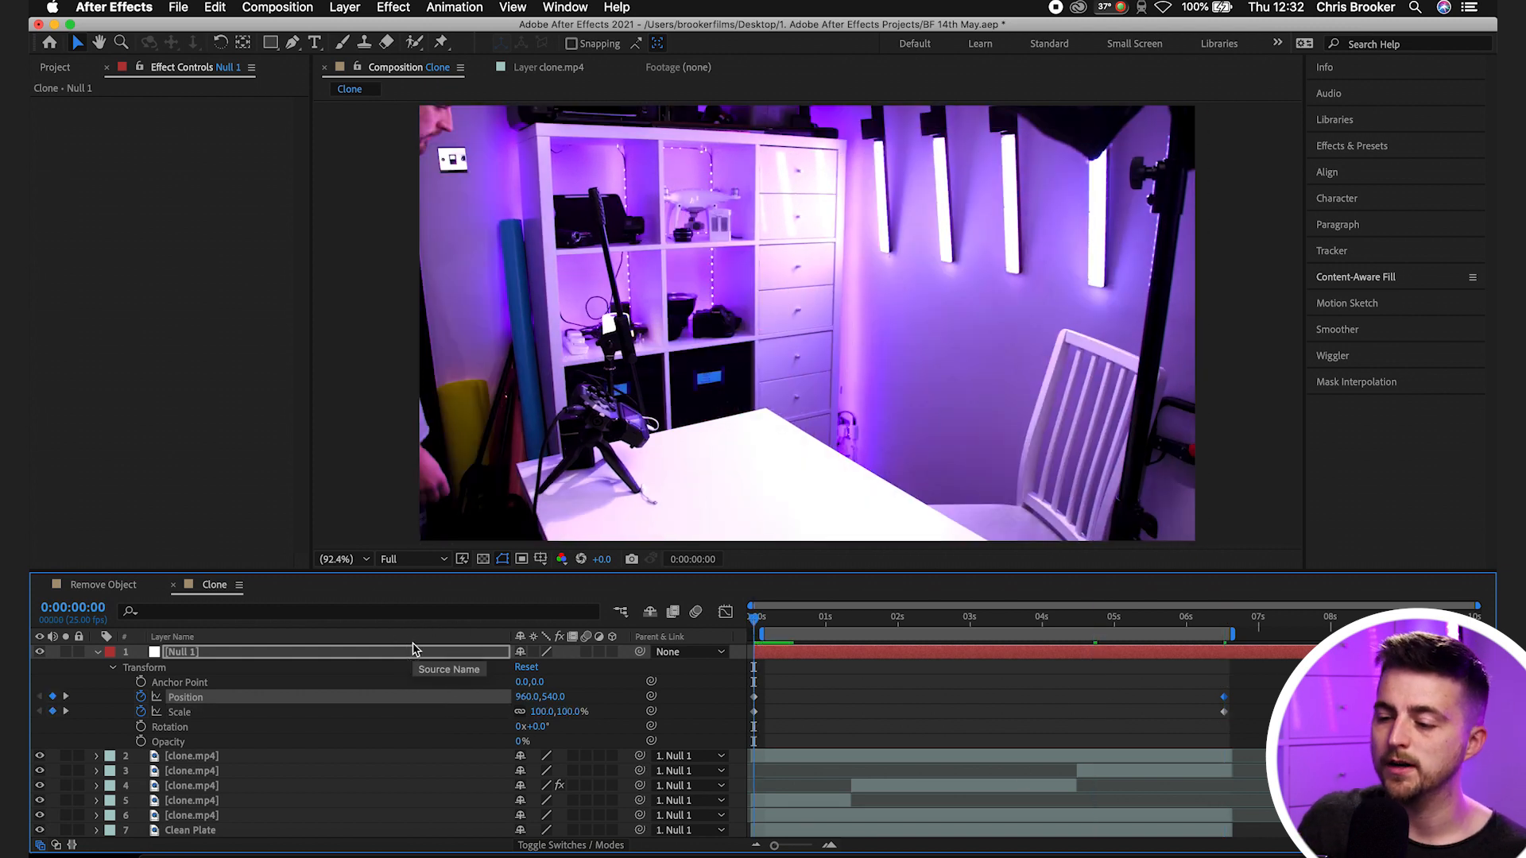